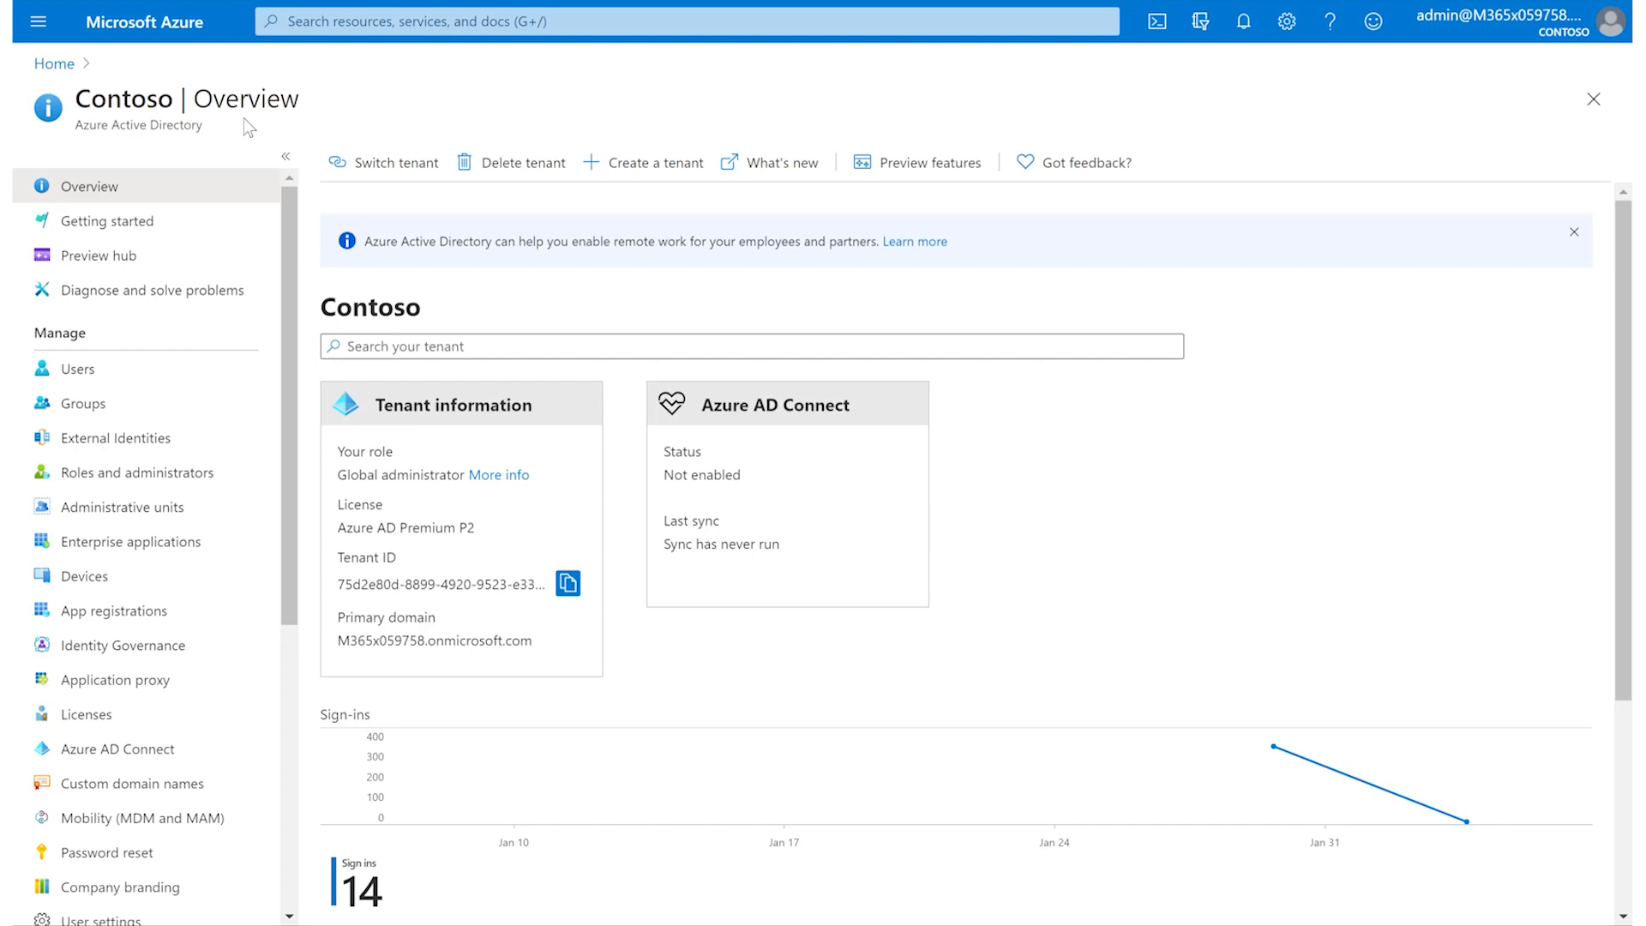
Scroll the Azure AD menu and open Security under Manage.
scroll("down", 3)
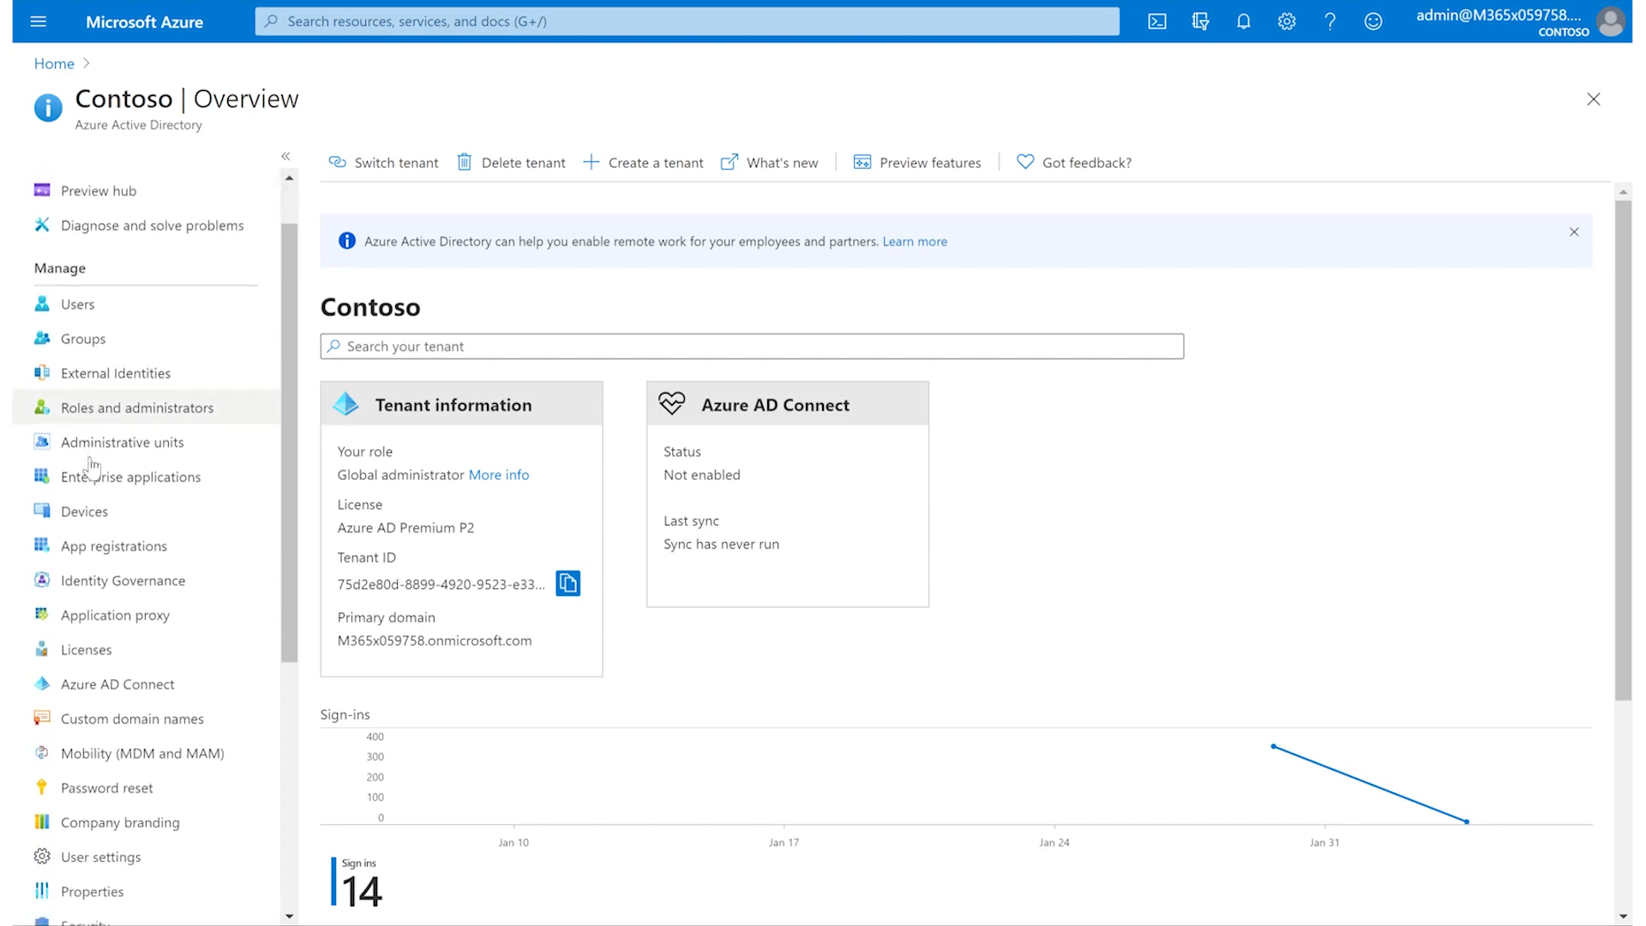
scroll("down", 3)
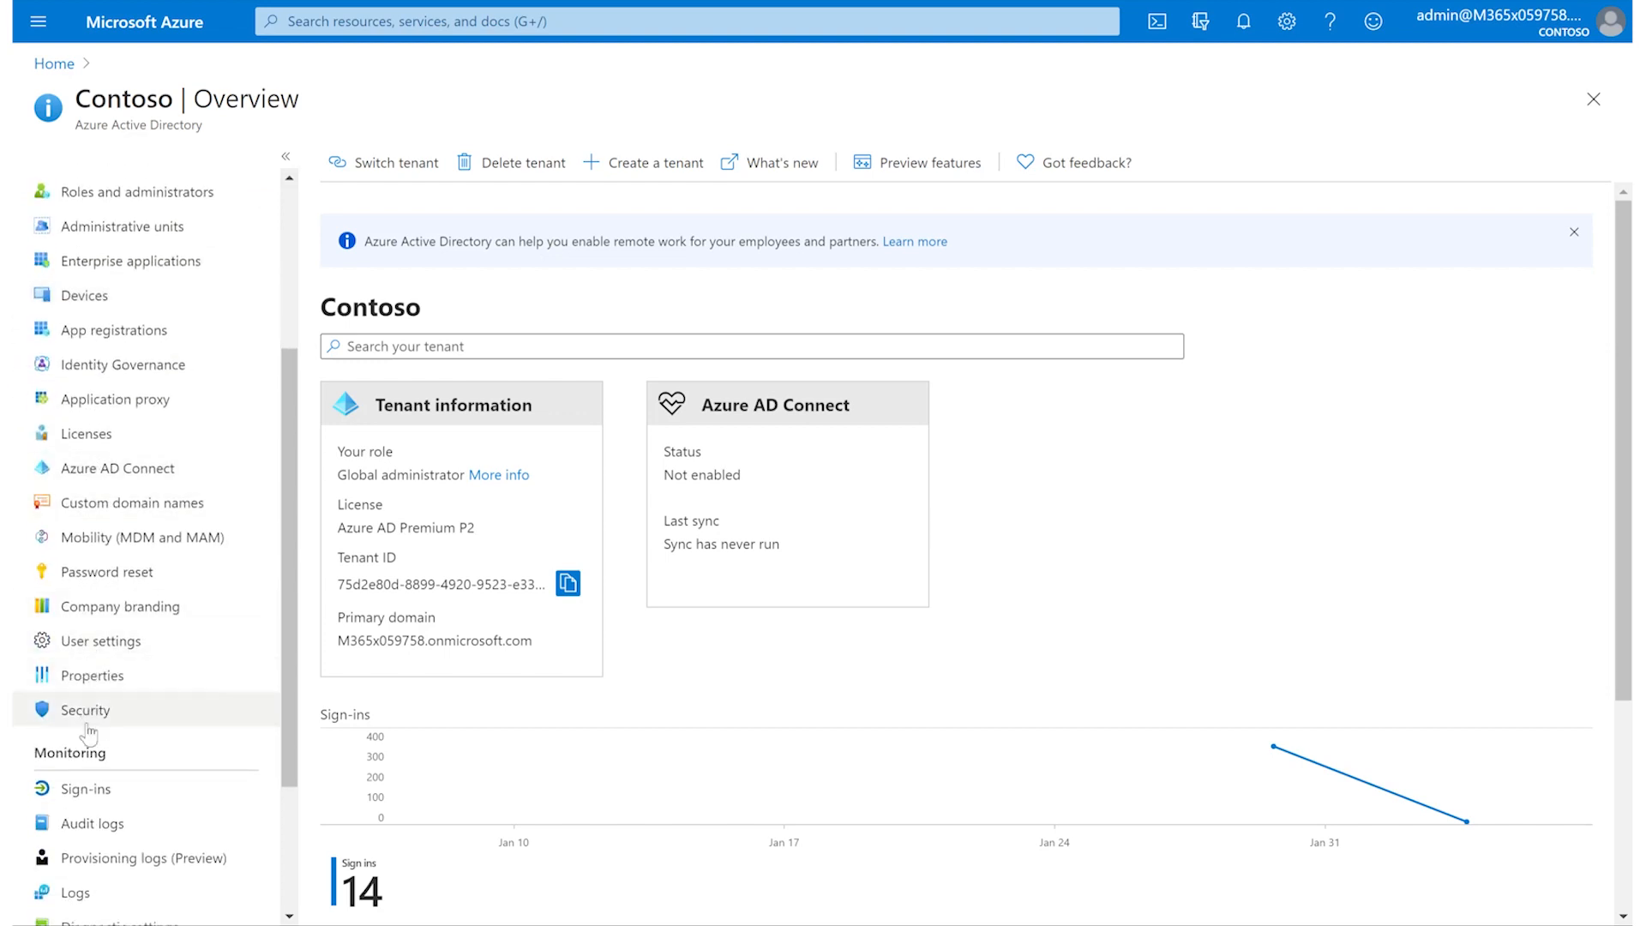
left_click(85, 709)
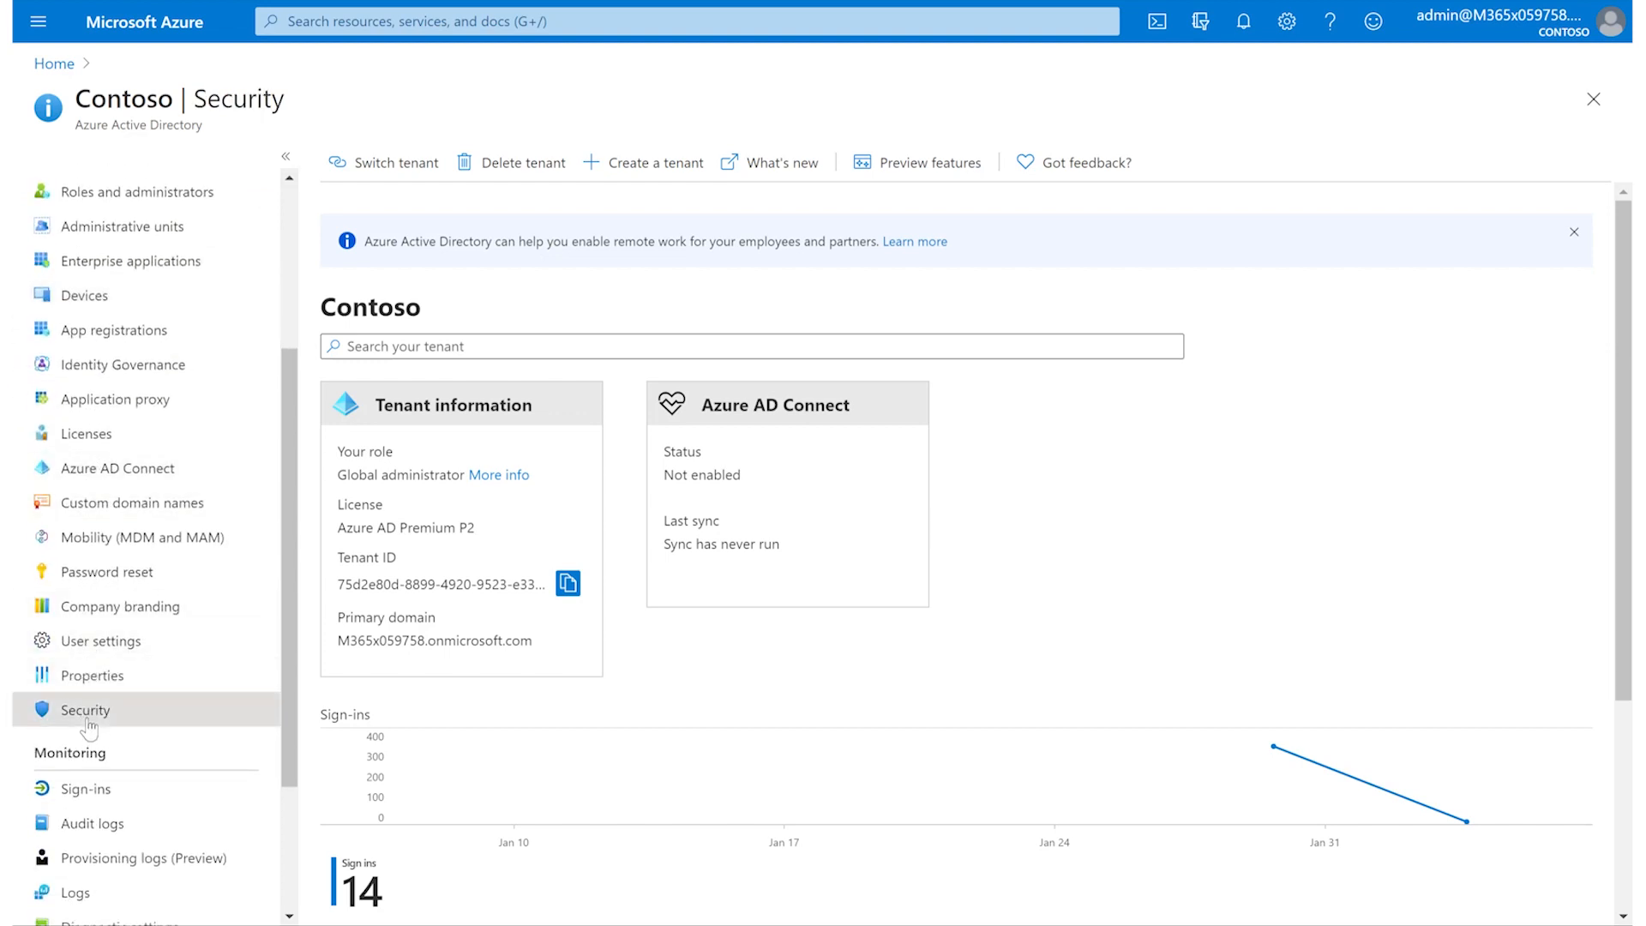
left_click(84, 710)
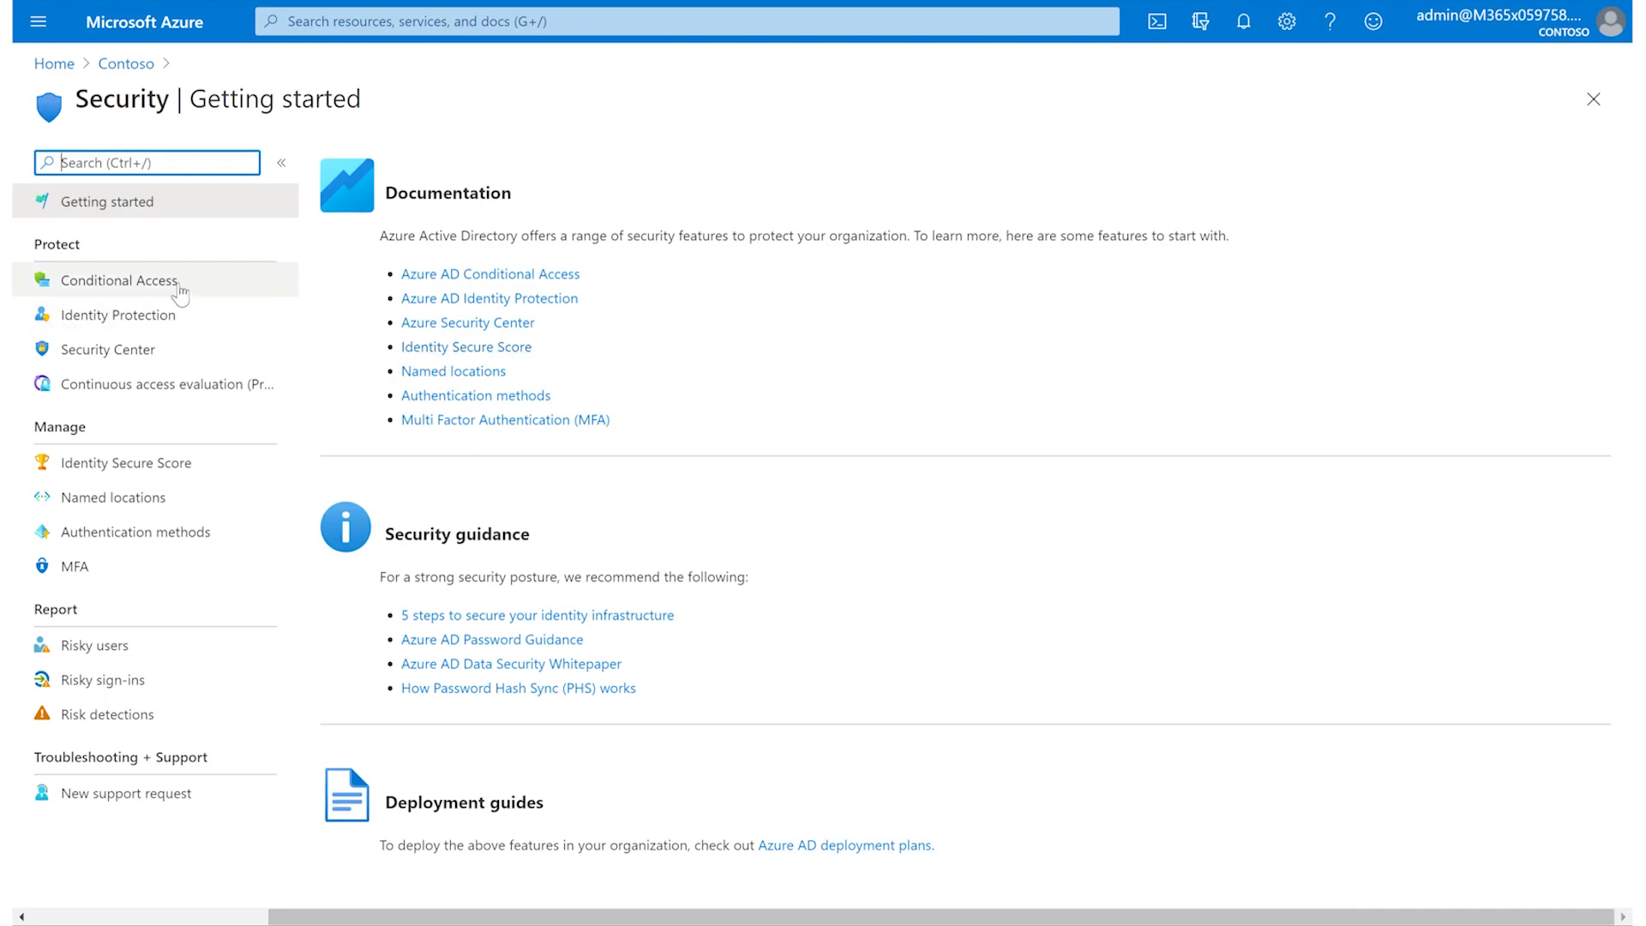
Open Conditional Access policies from the Security blade's Protect section.
left_click(120, 280)
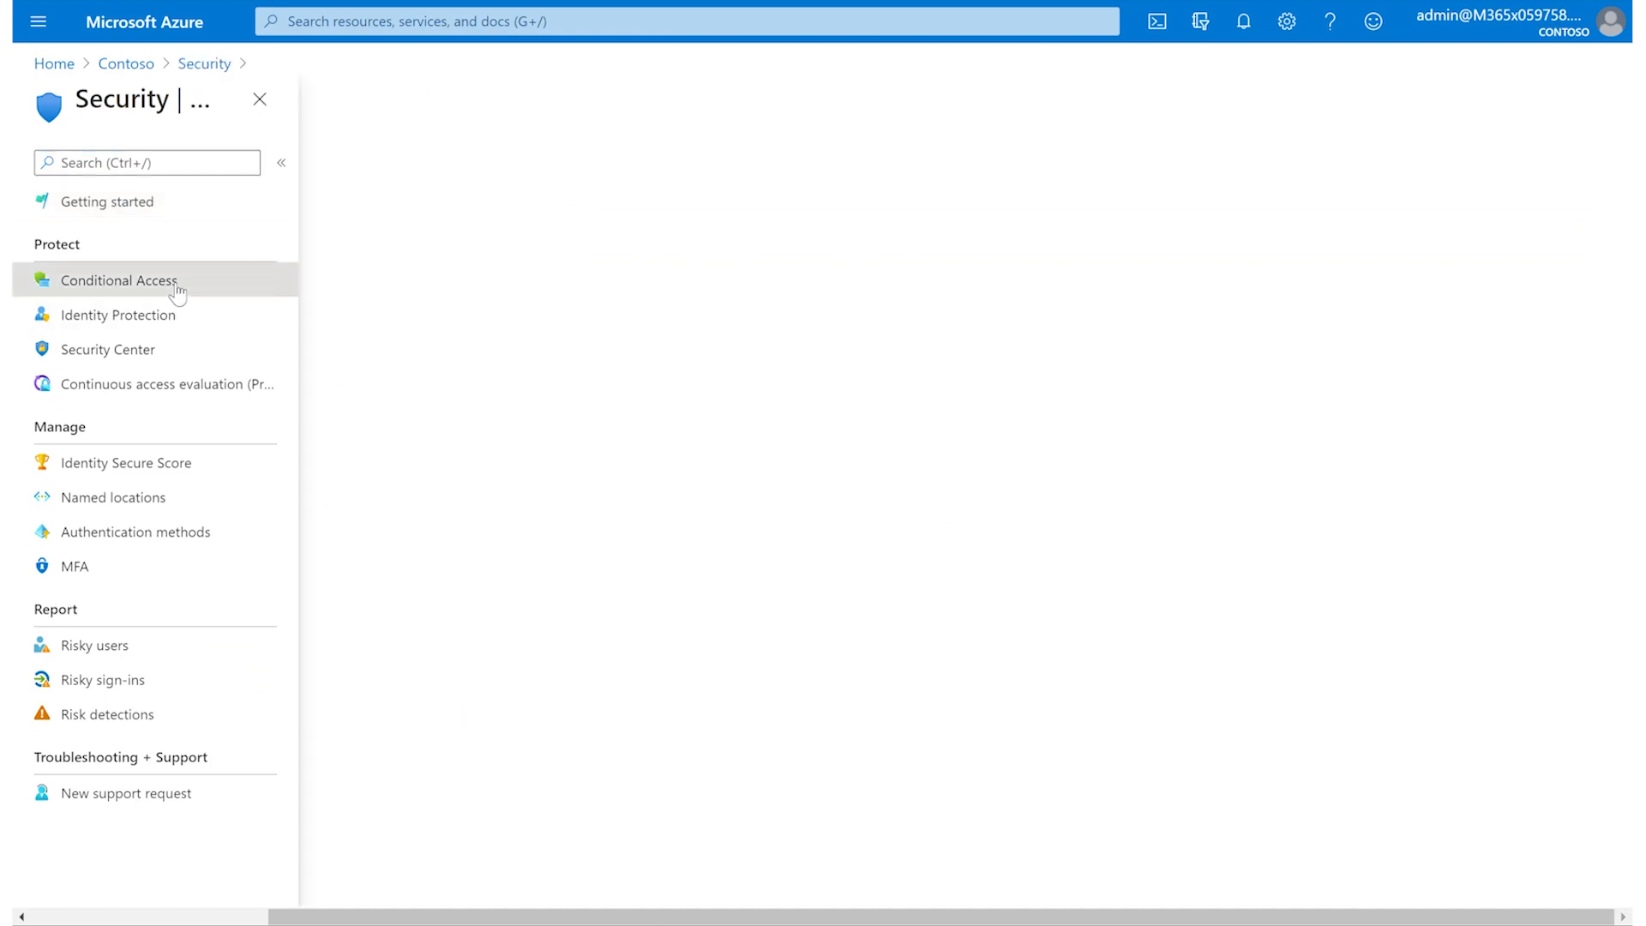
left_click(120, 280)
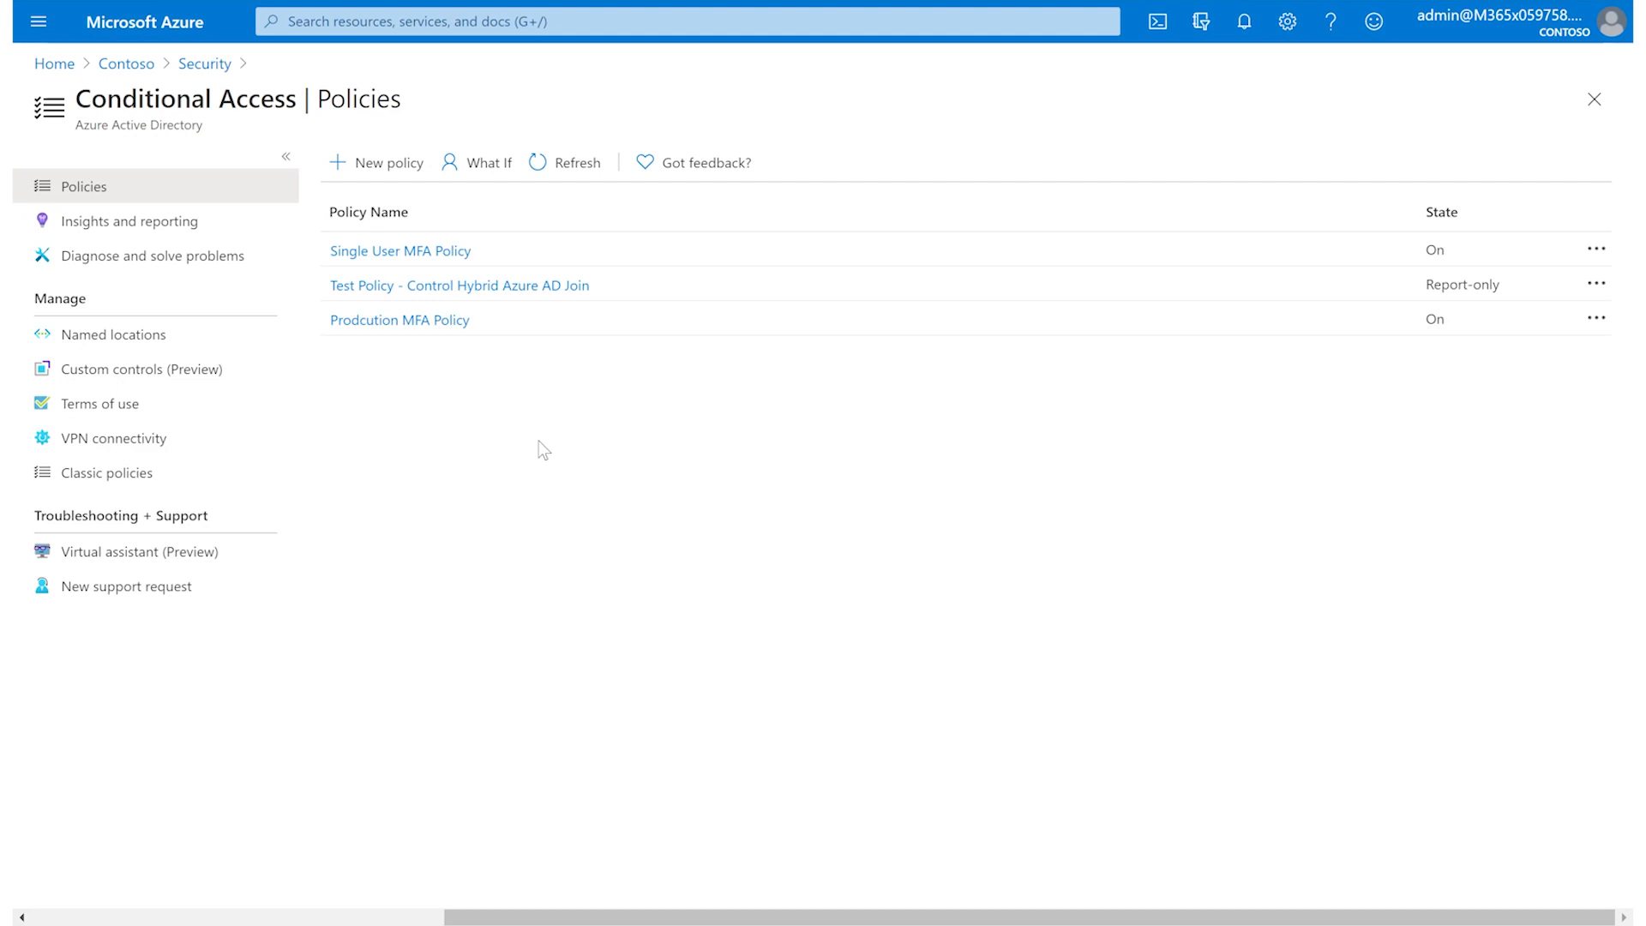
mouse_move(432, 204)
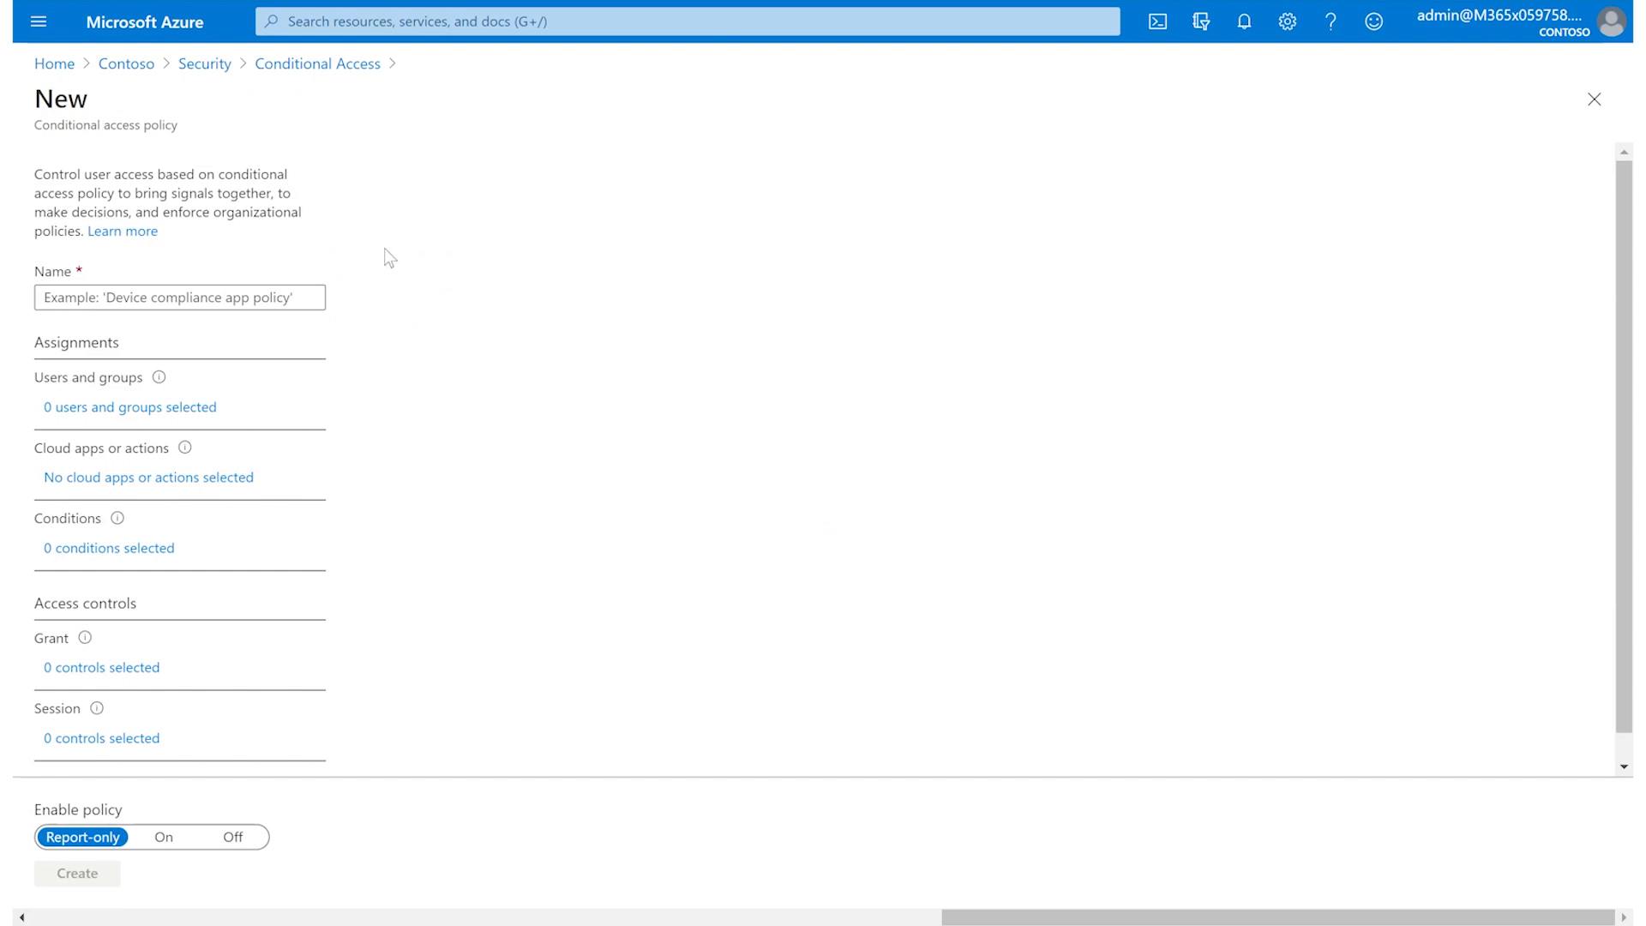
mouse_move(15, 744)
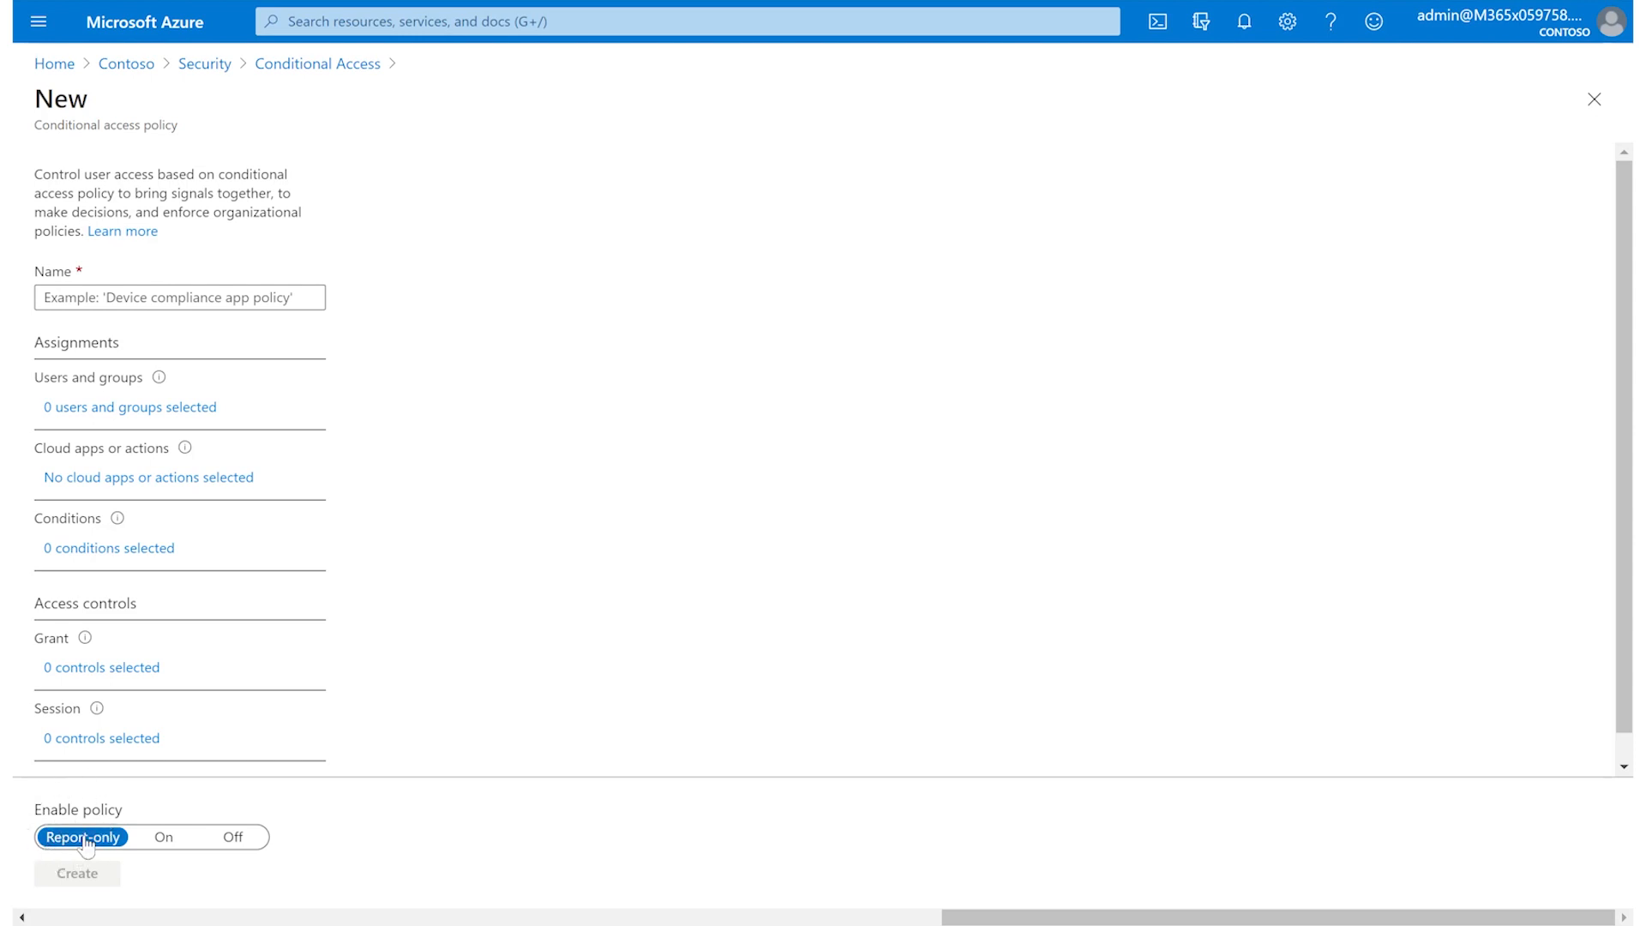
mouse_move(1593, 100)
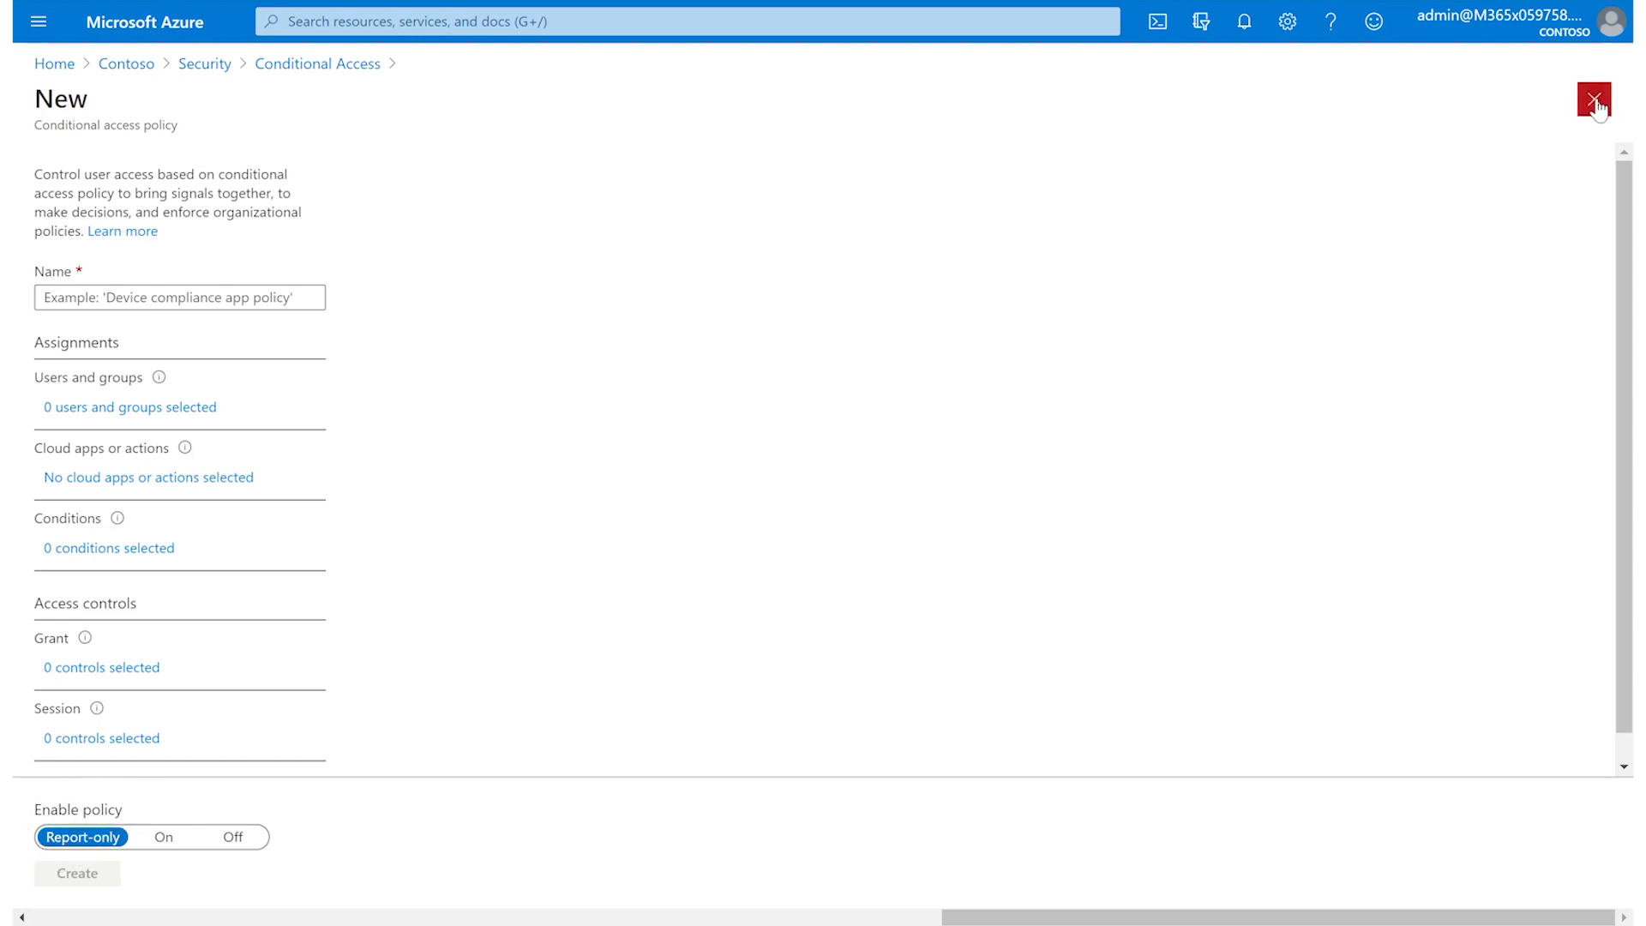
Close the blank new-policy form, whose Enable policy defaults to Report-only.
left_click(1595, 100)
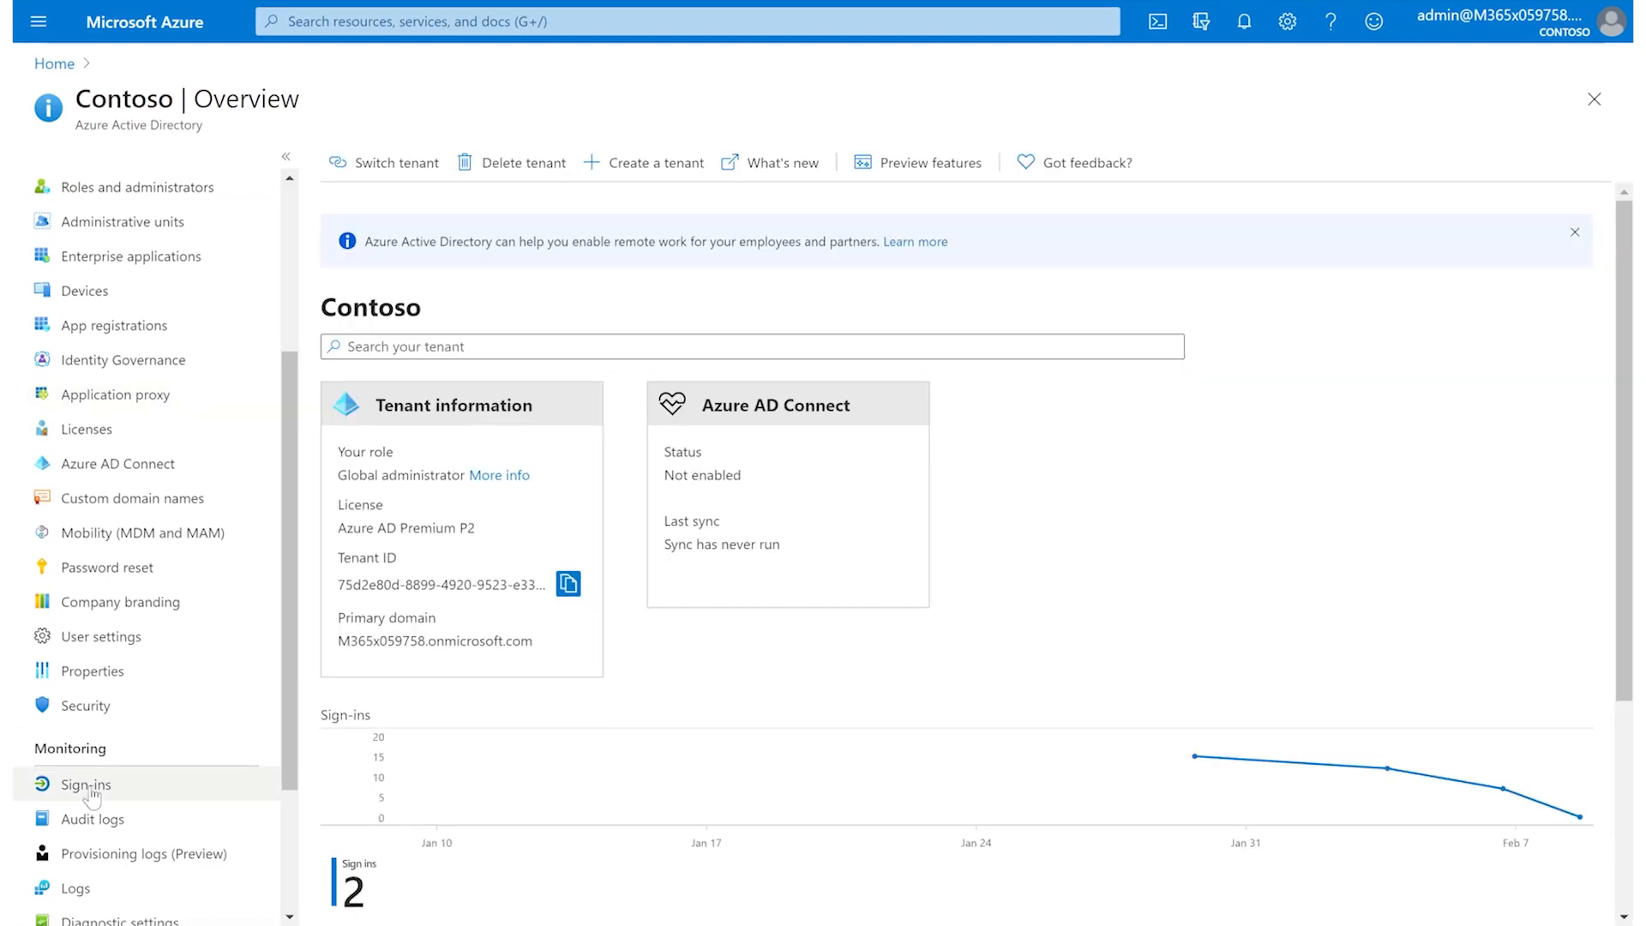
Open Sign-ins under Monitoring in Azure Active Directory.
left_click(85, 784)
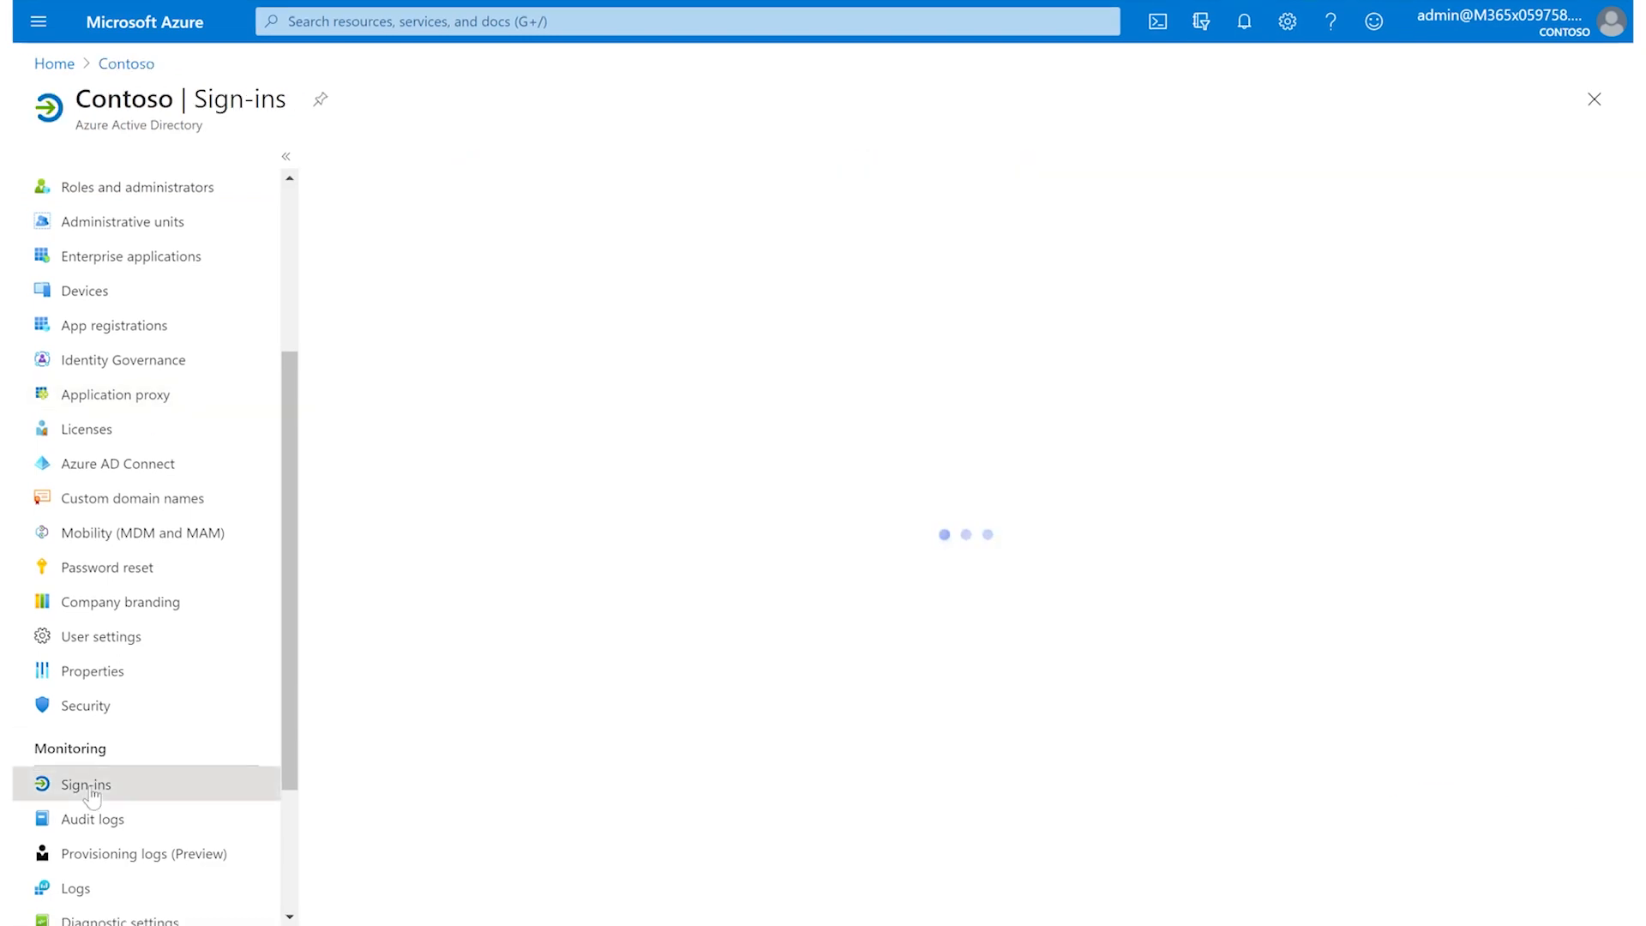
left_click(85, 784)
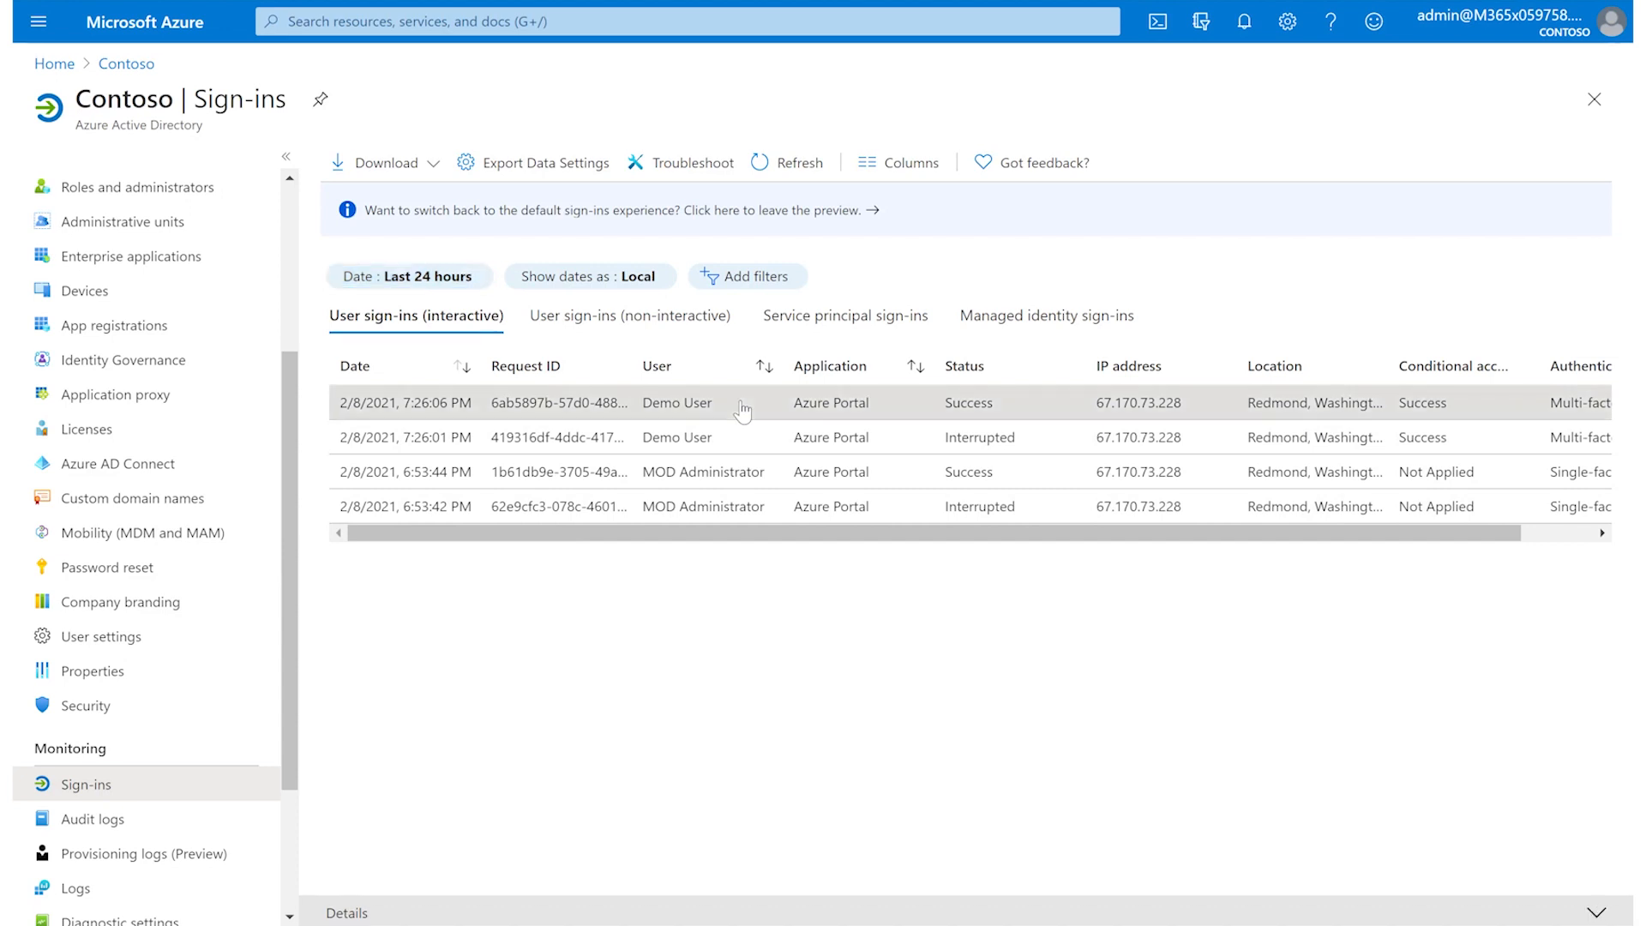
Open the 7:26:06 PM Demo User interactive sign-in details.
left_click(677, 402)
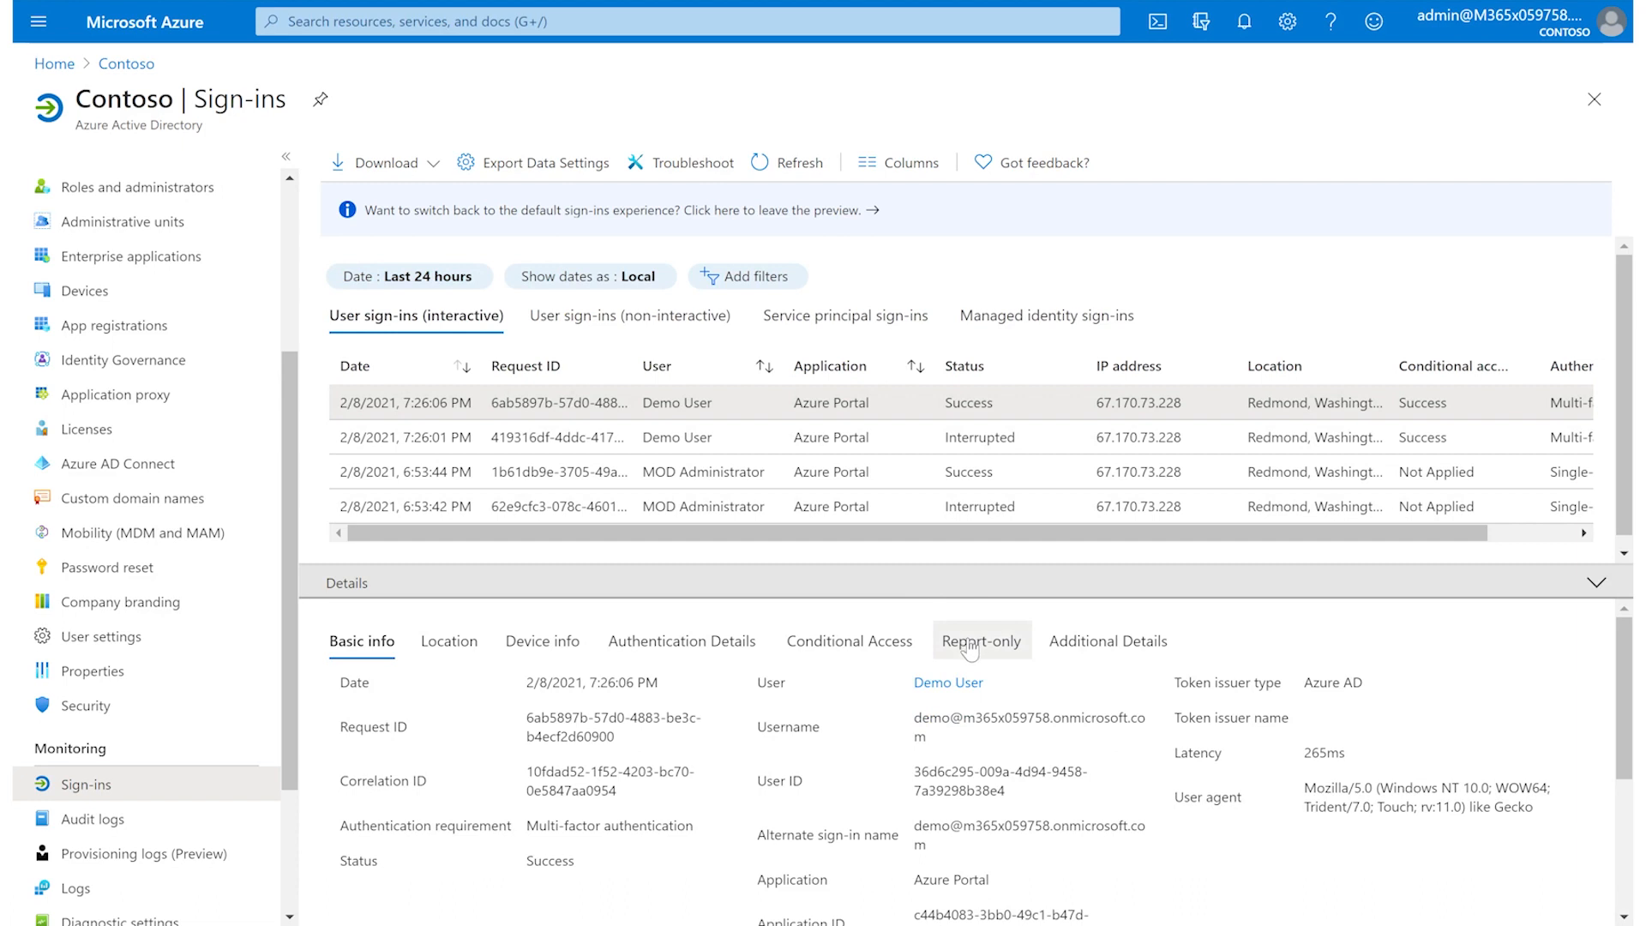
Show the Report-only tab: Test Policy - Control Hybrid Azure AD Join reports Failure.
left_click(980, 641)
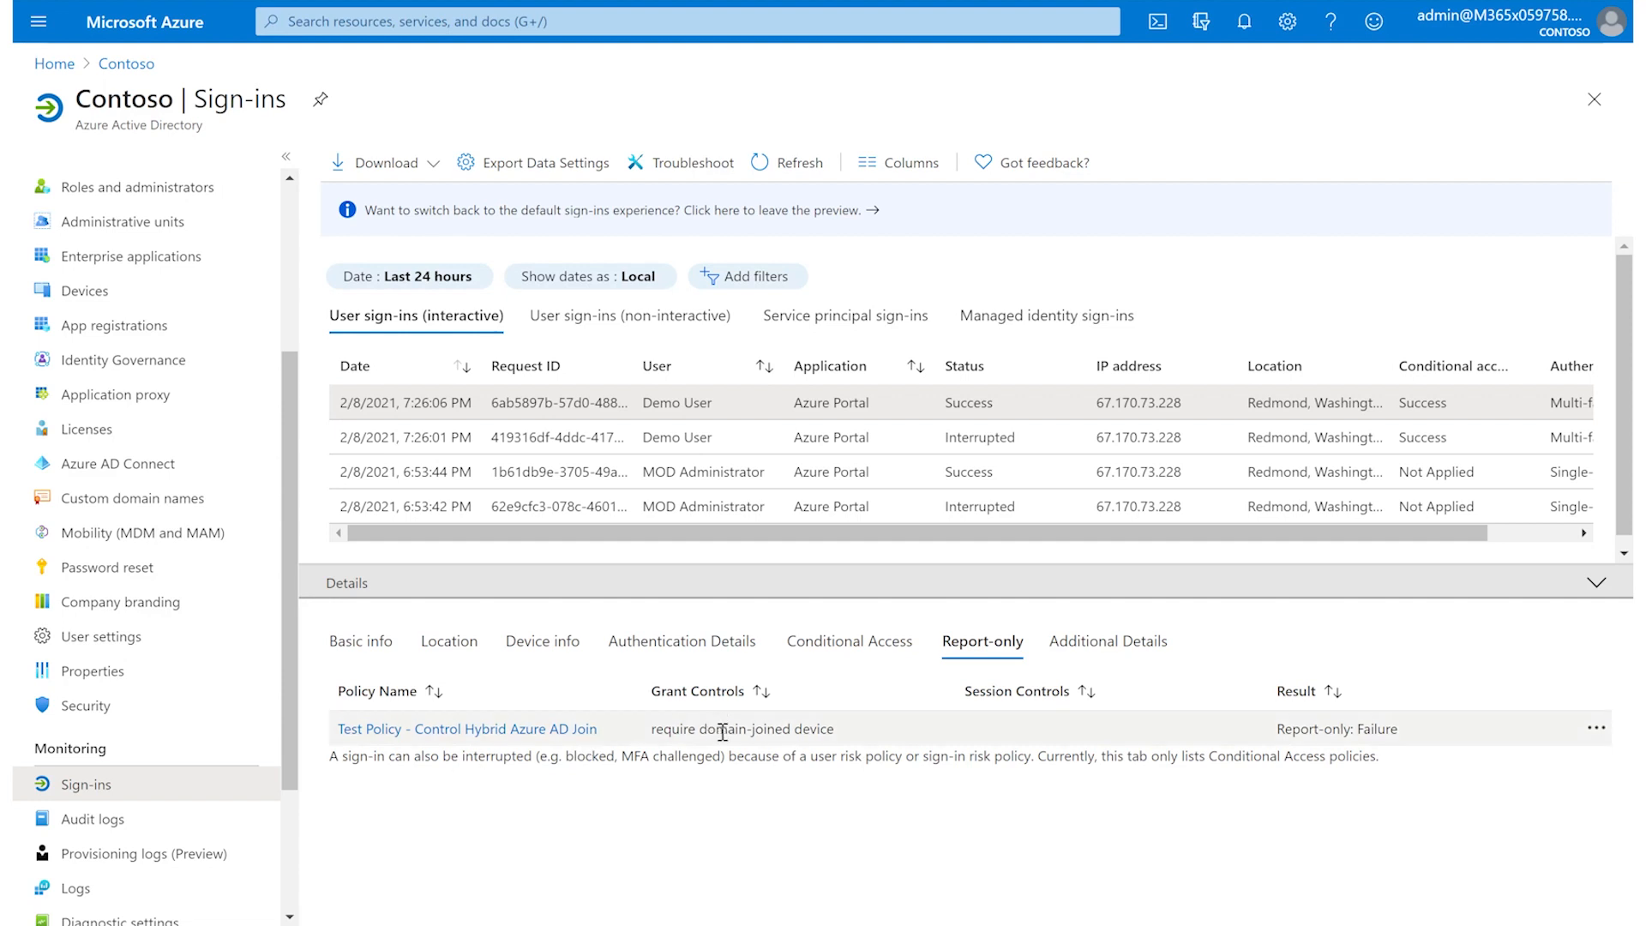
mouse_move(771, 773)
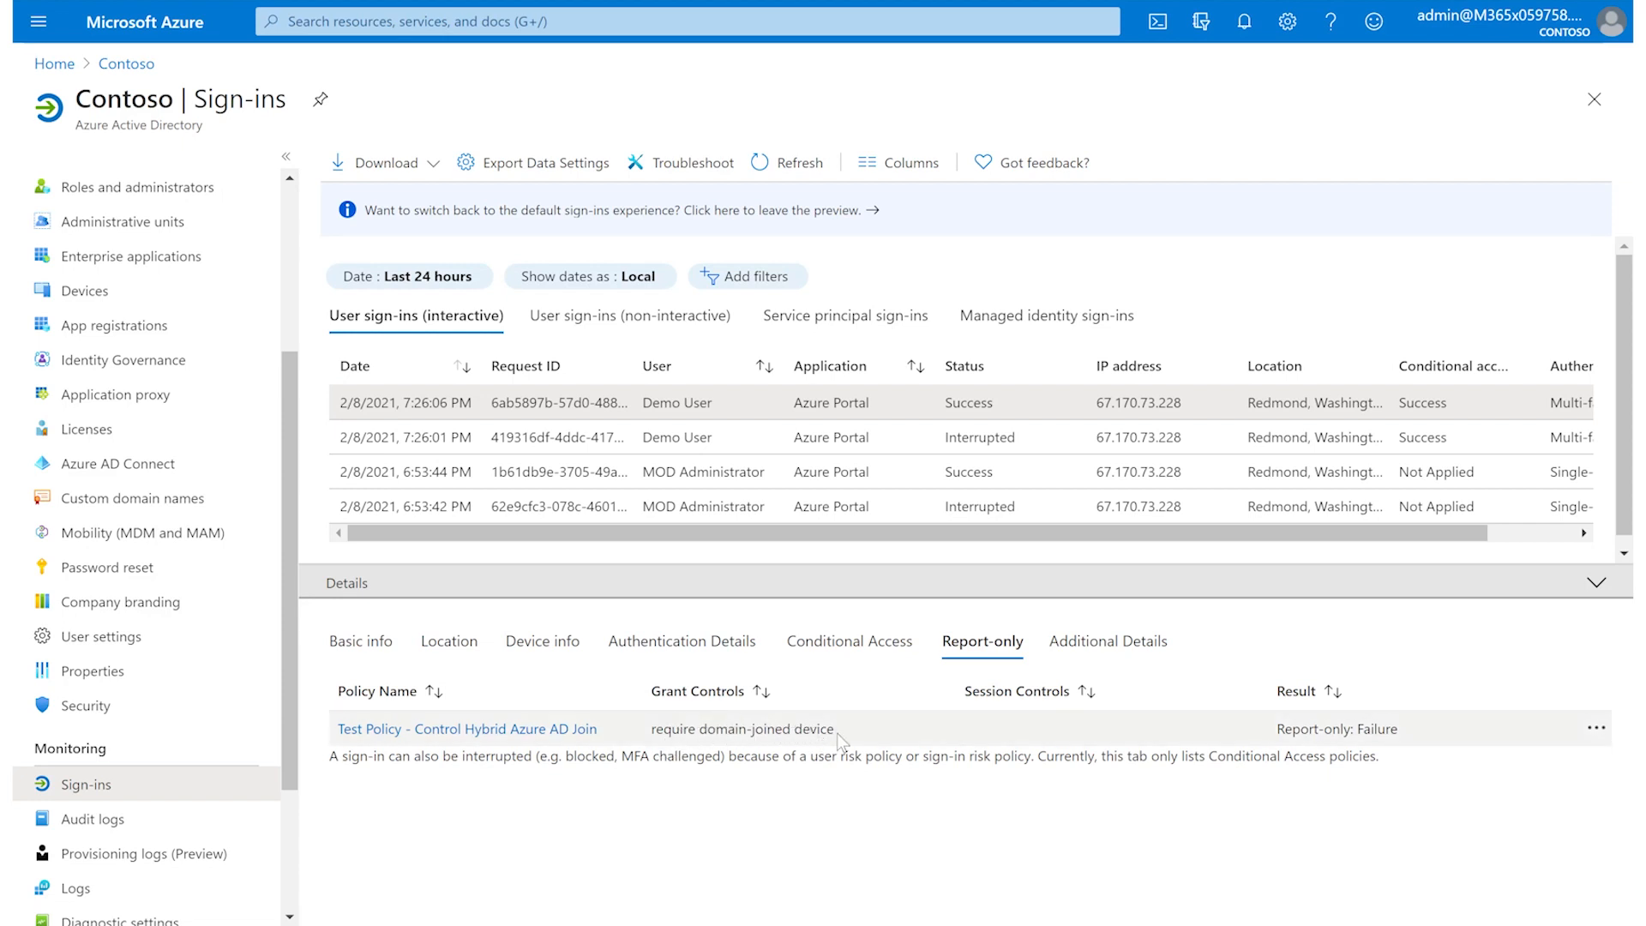
mouse_move(1271, 695)
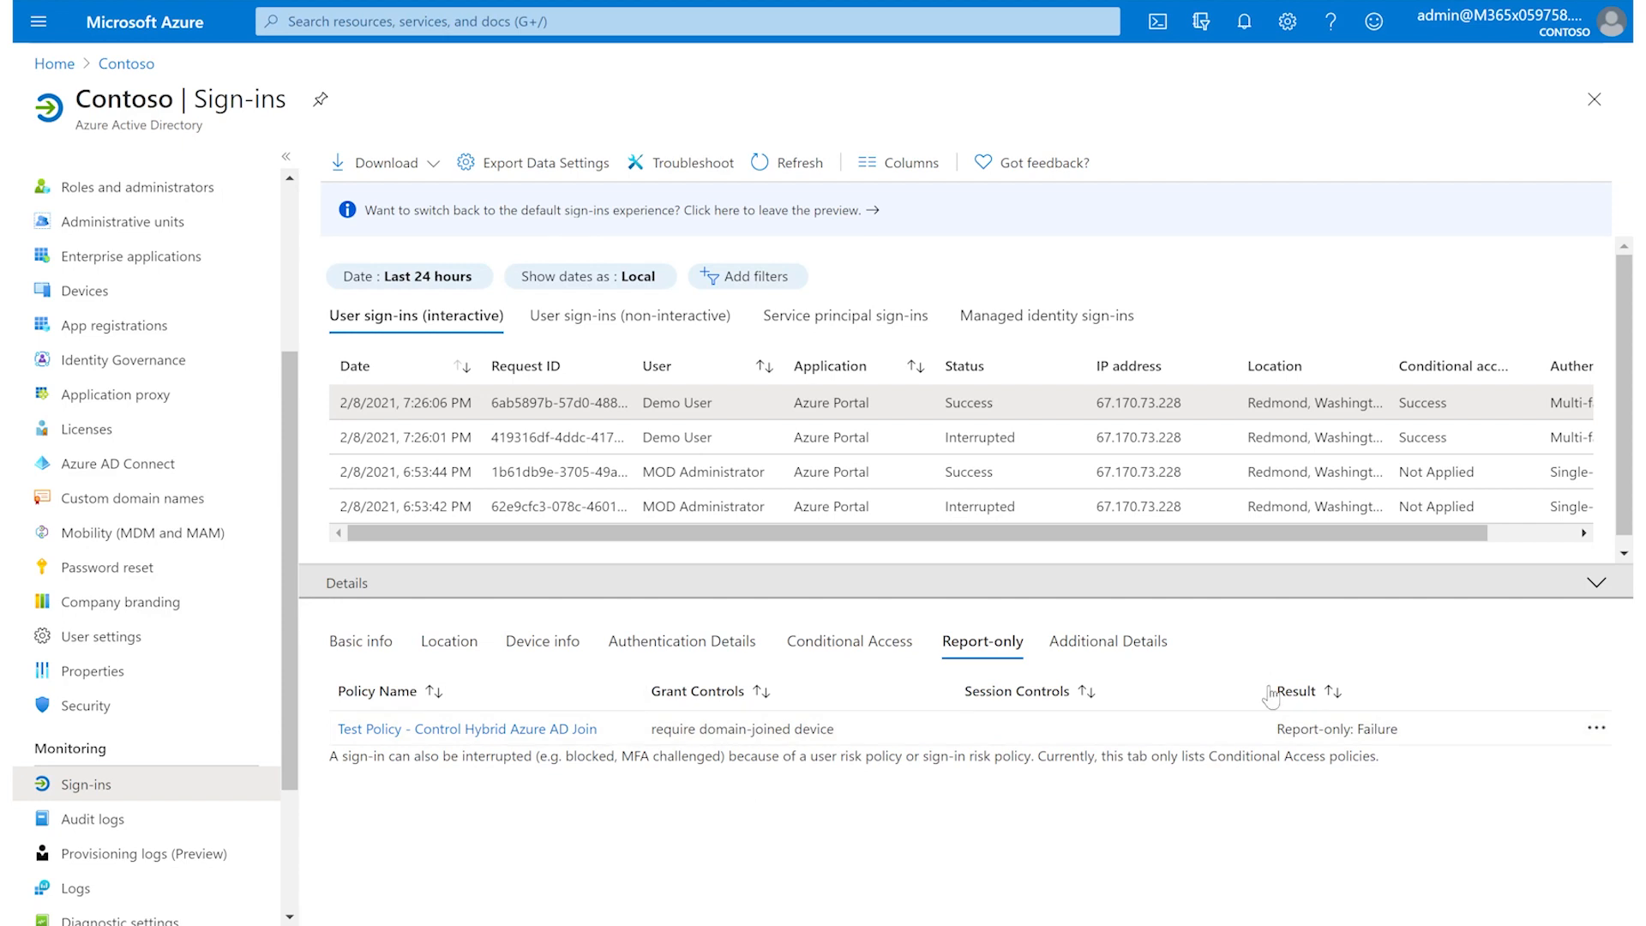
mouse_move(1351, 683)
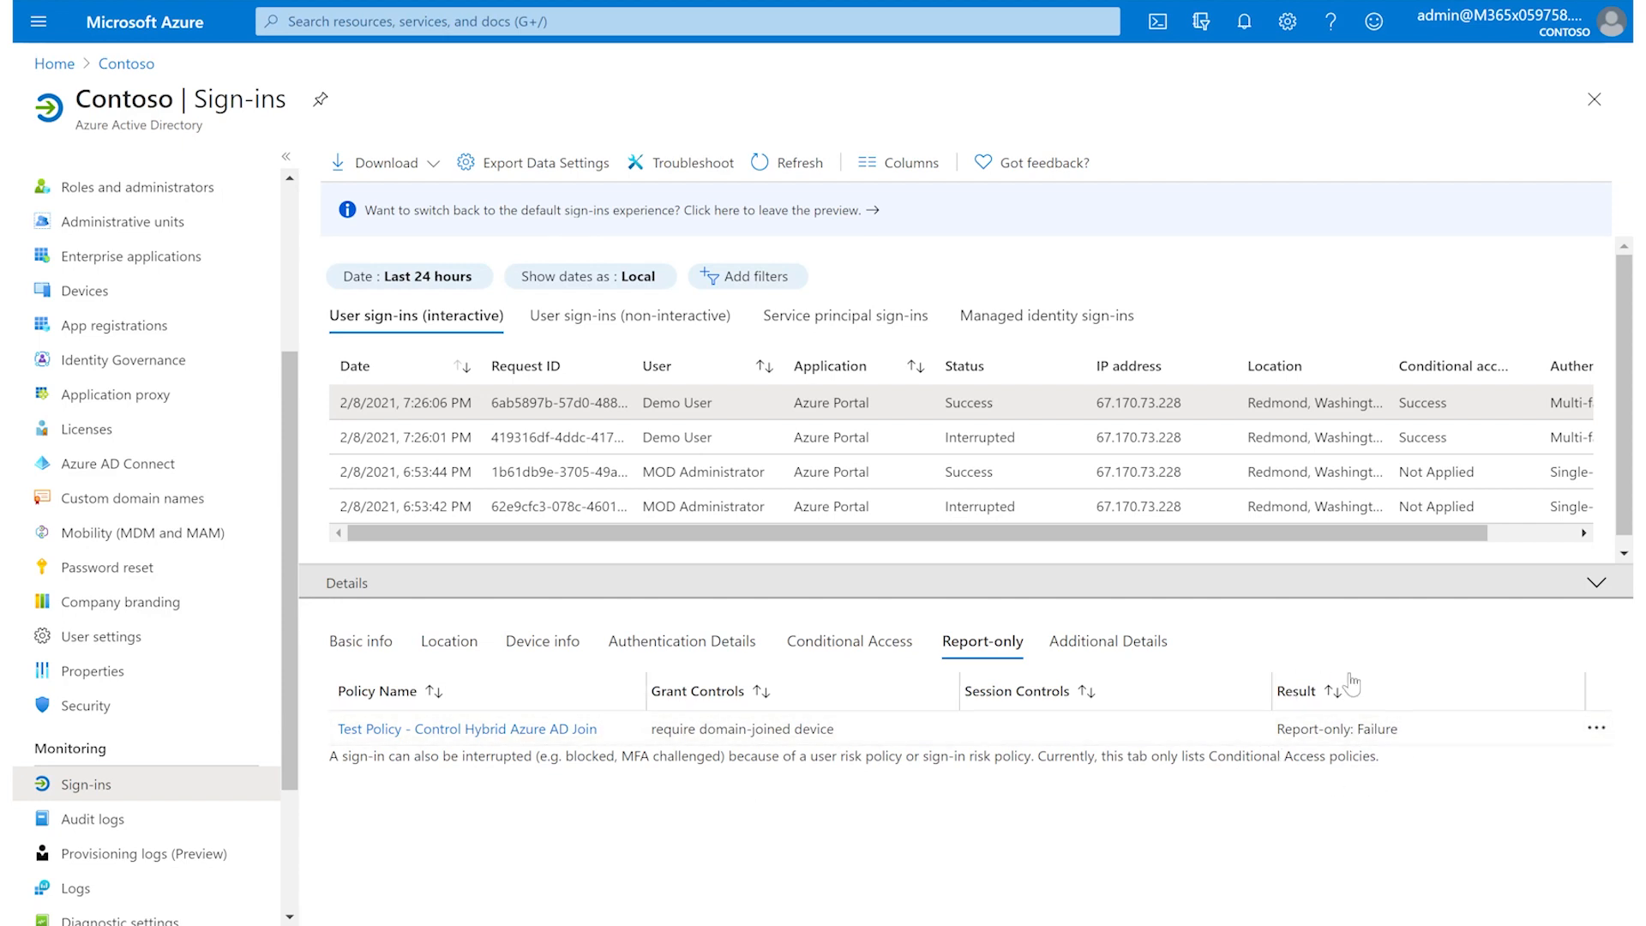
mouse_move(1388, 763)
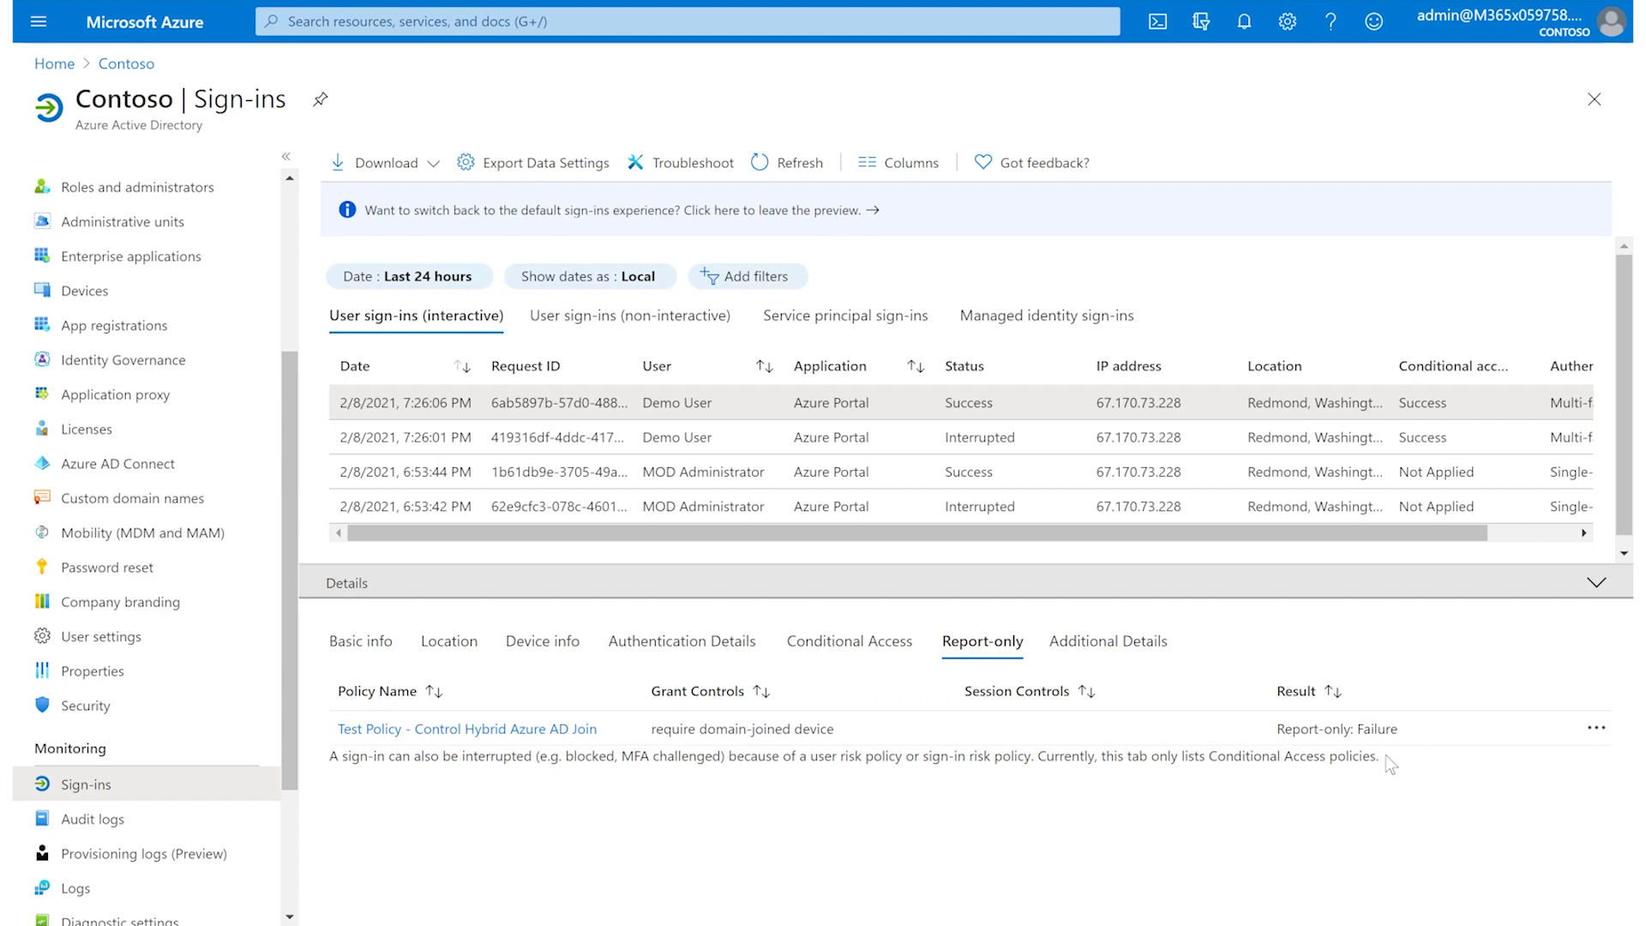
mouse_move(1416, 731)
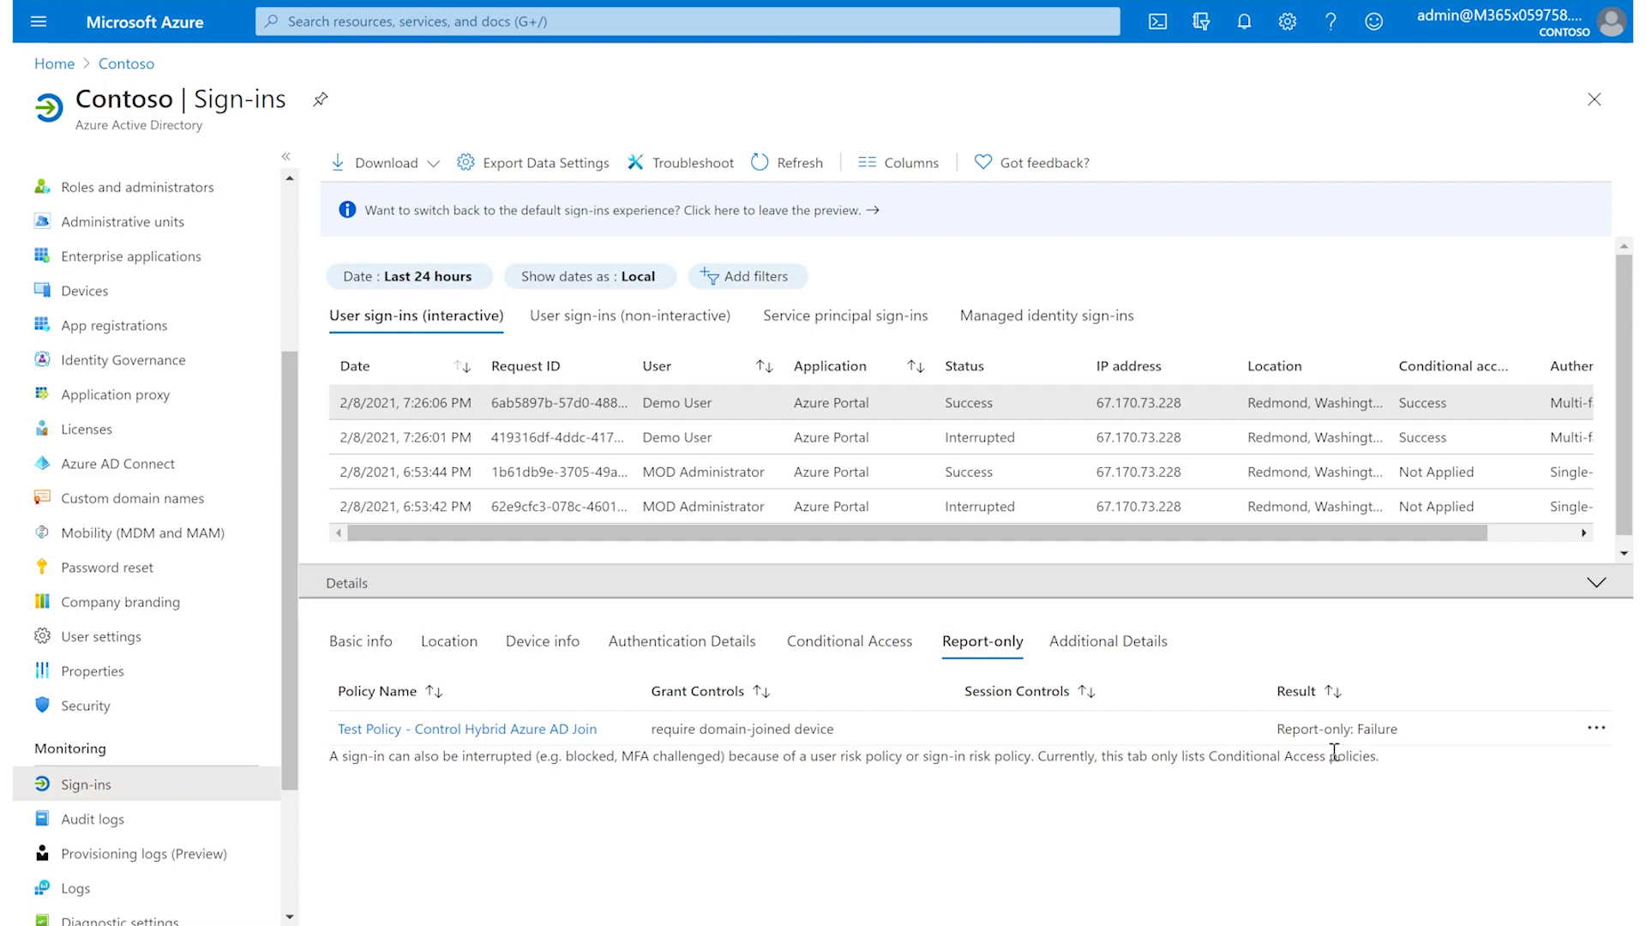
mouse_move(1370, 785)
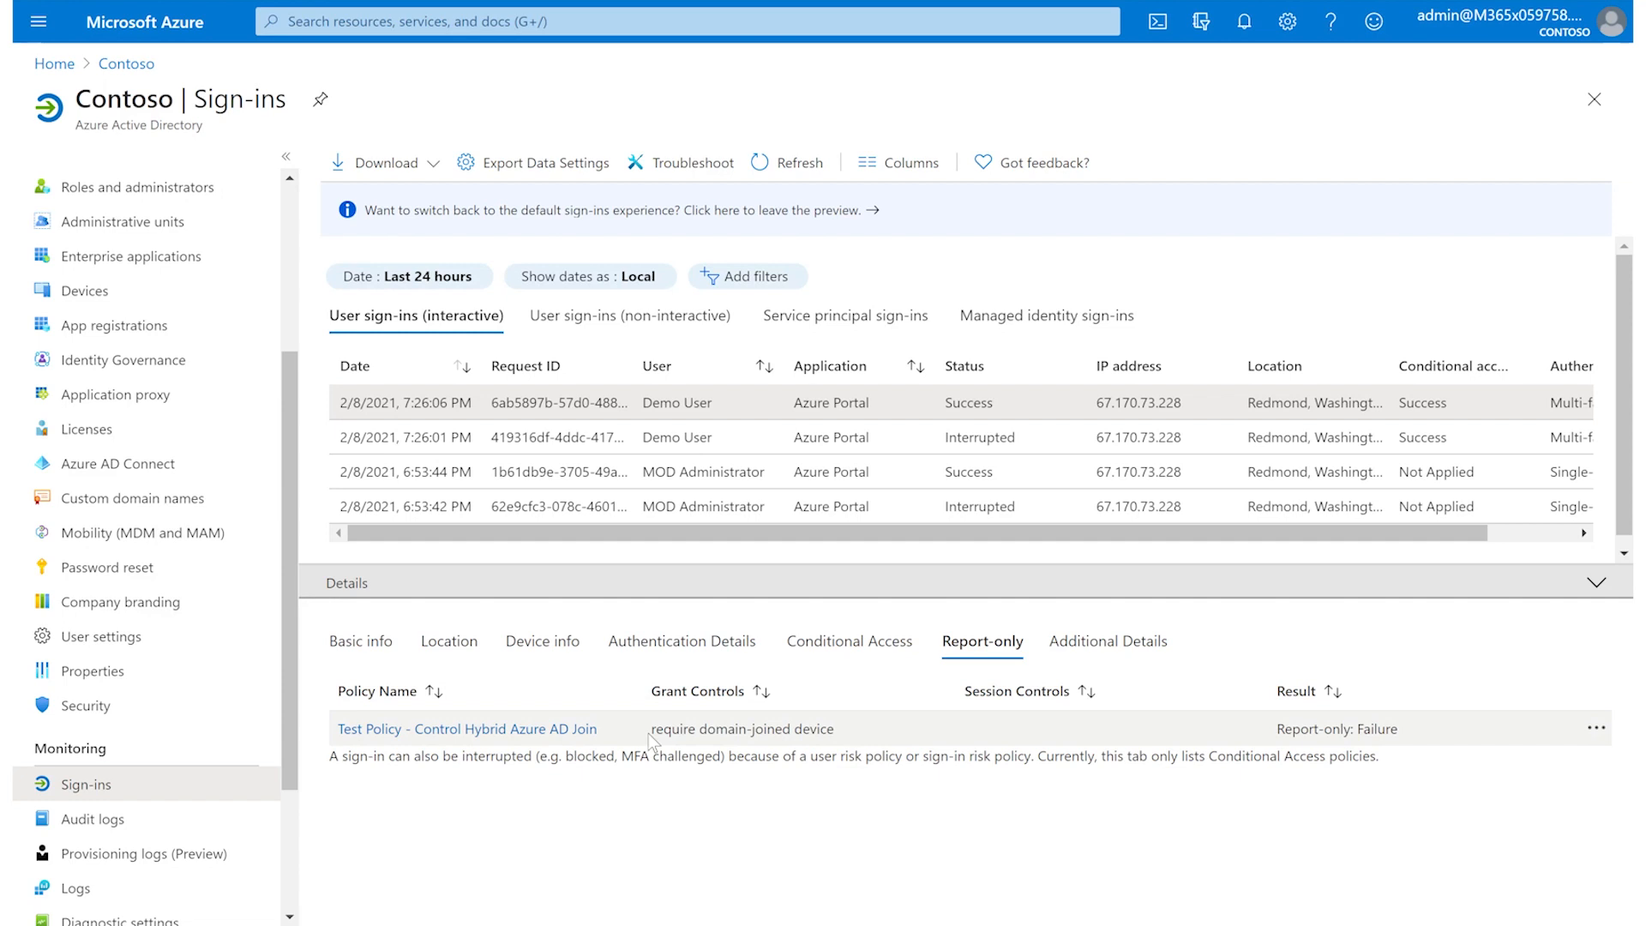
mouse_move(804, 748)
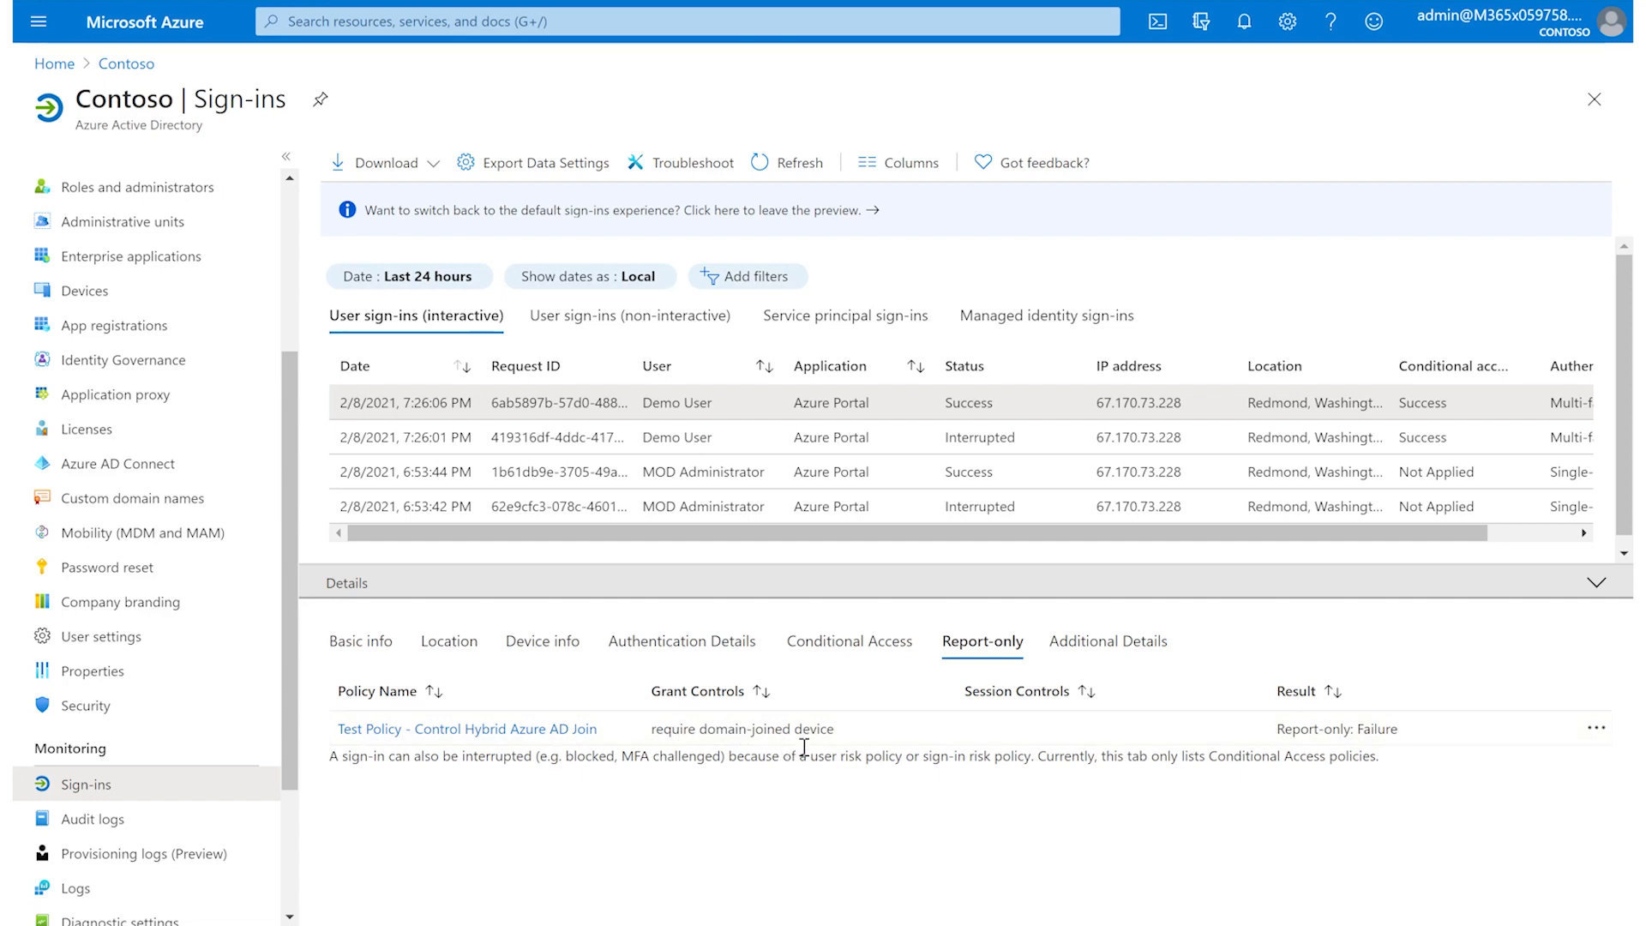
mouse_move(855, 754)
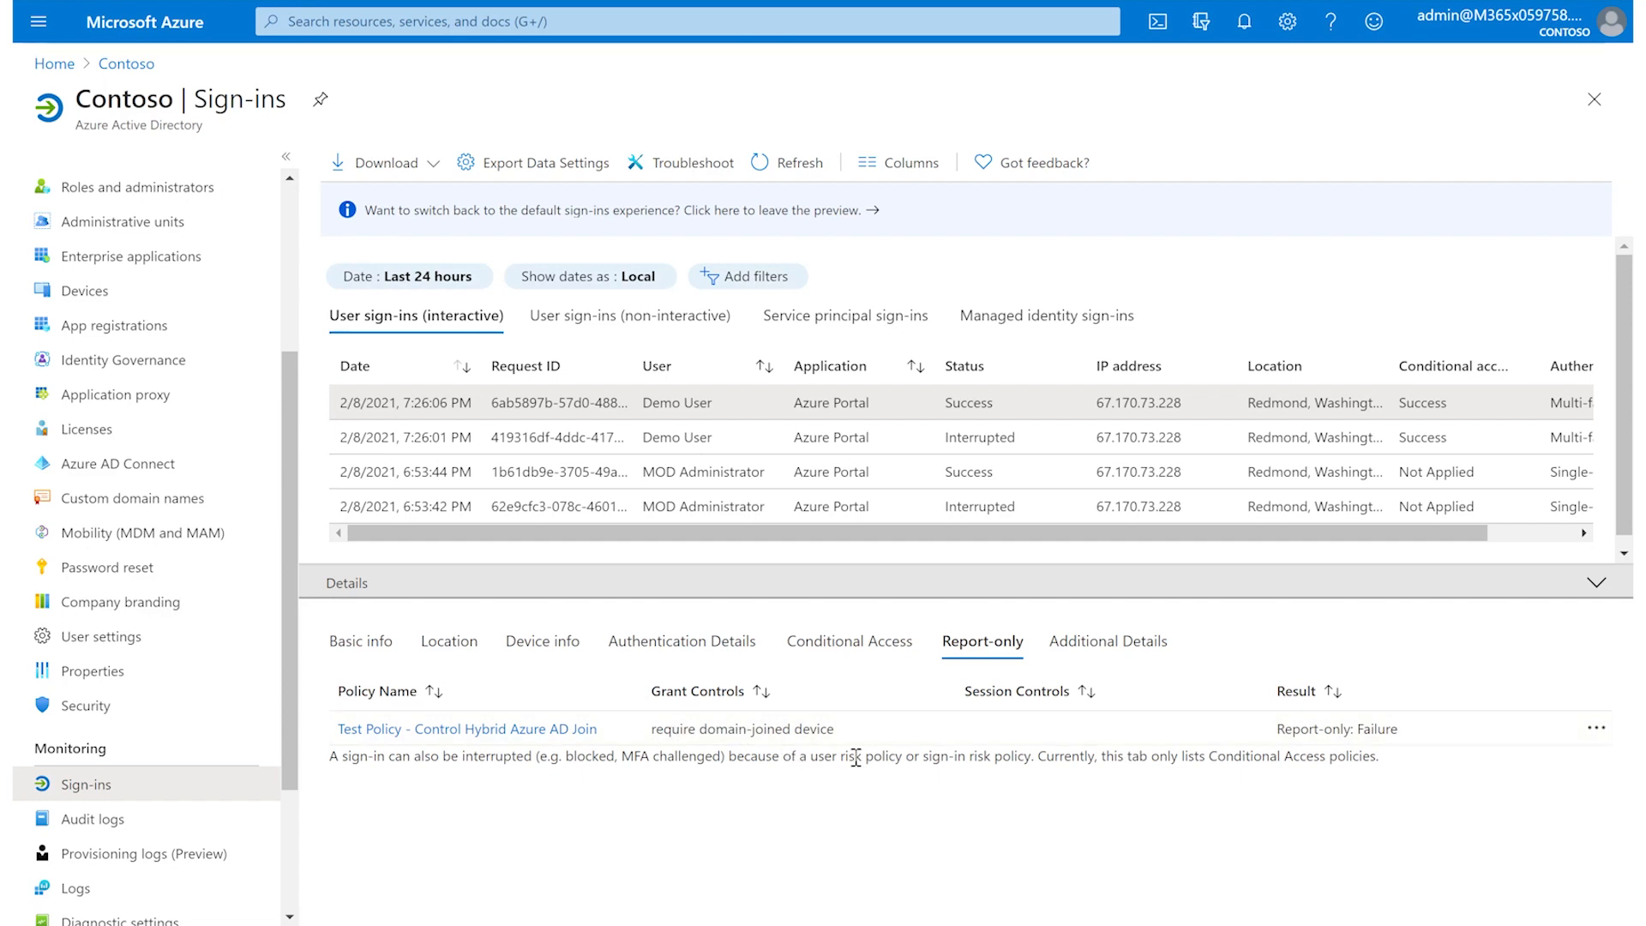
mouse_move(777, 672)
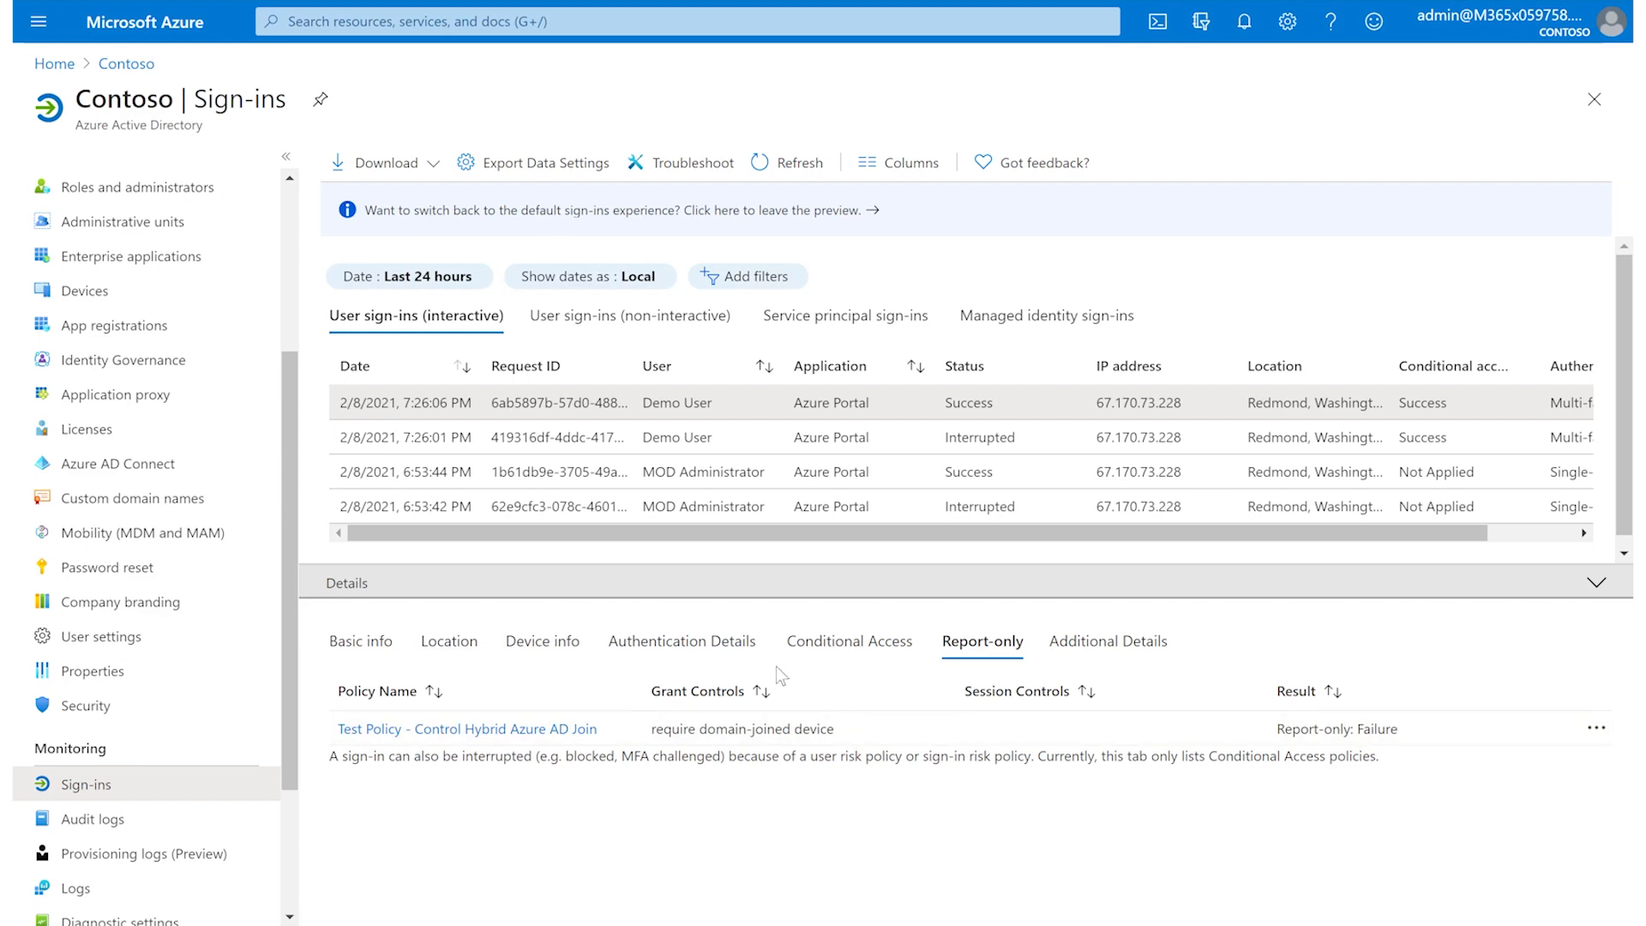